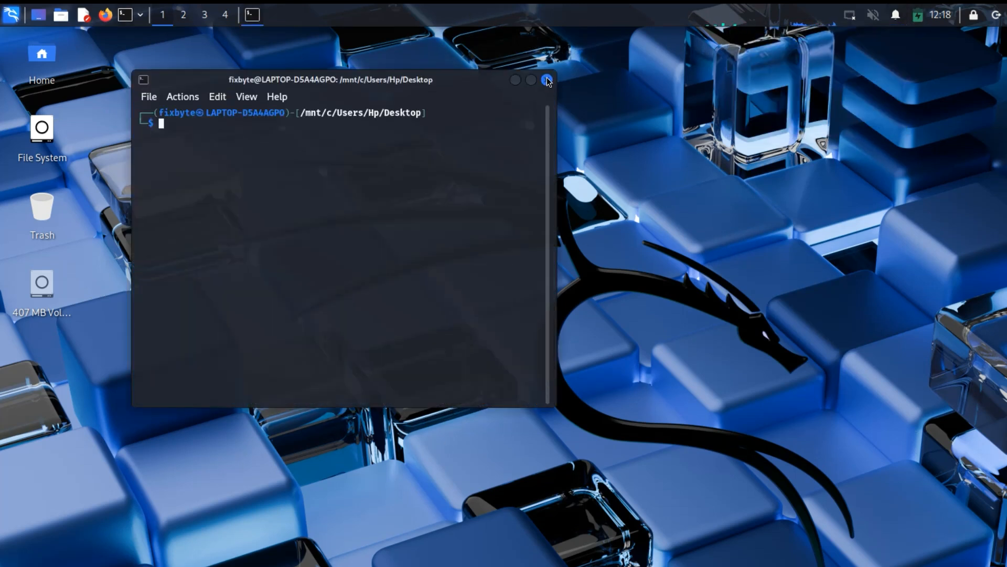
Close the Kali terminal and leave the full-screen TigerVNC desktop view
left_click(10, 13)
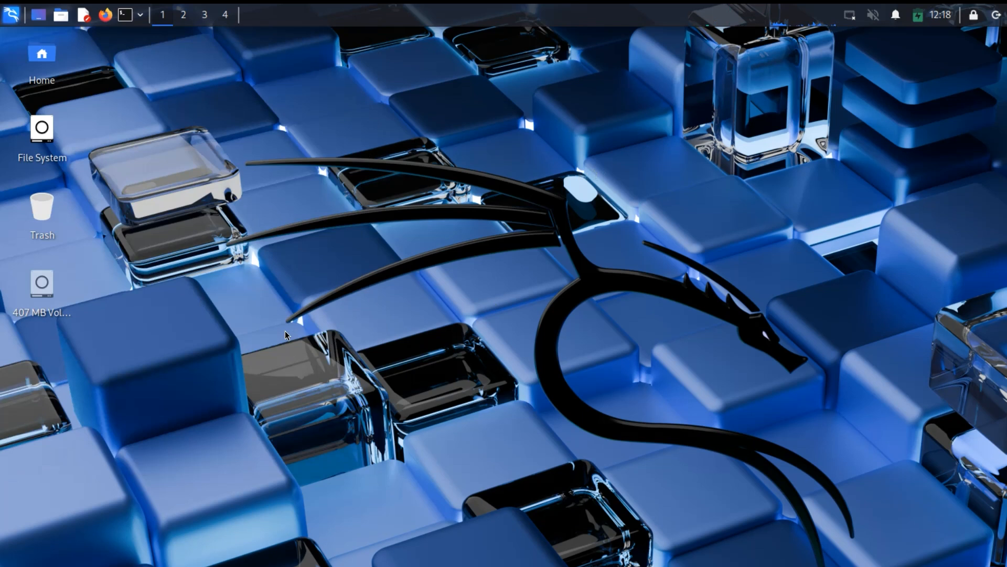
mouse_move(597, 363)
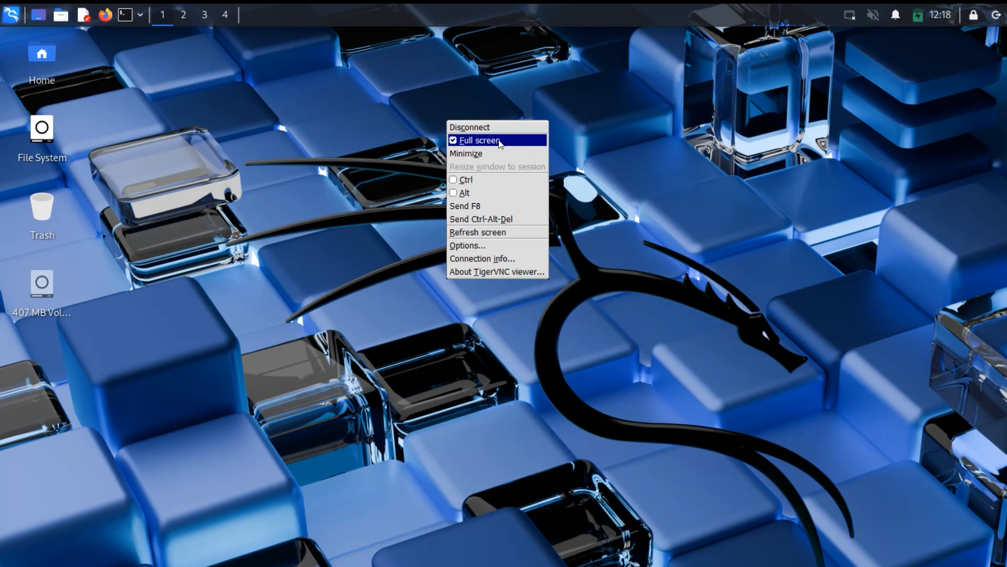
left_click(476, 139)
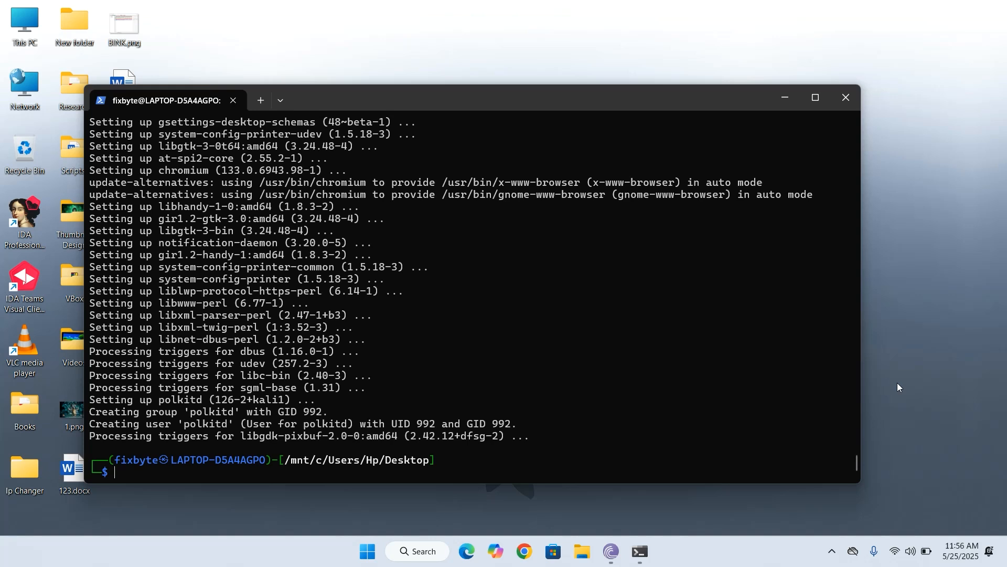
Check the Start menu's kali-linux apps for Chromium and bring up Task Manager
left_click(379, 551)
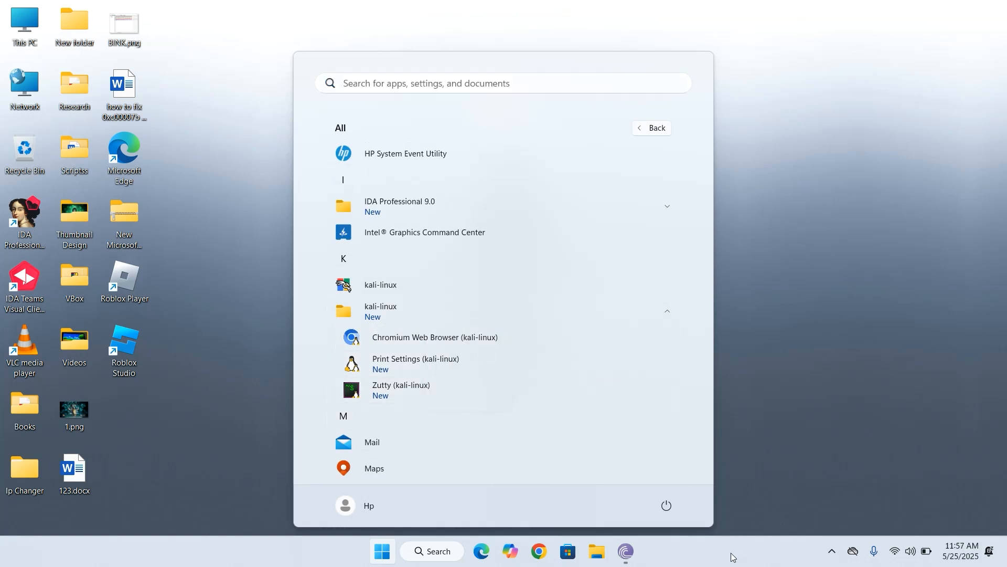
left_click(640, 551)
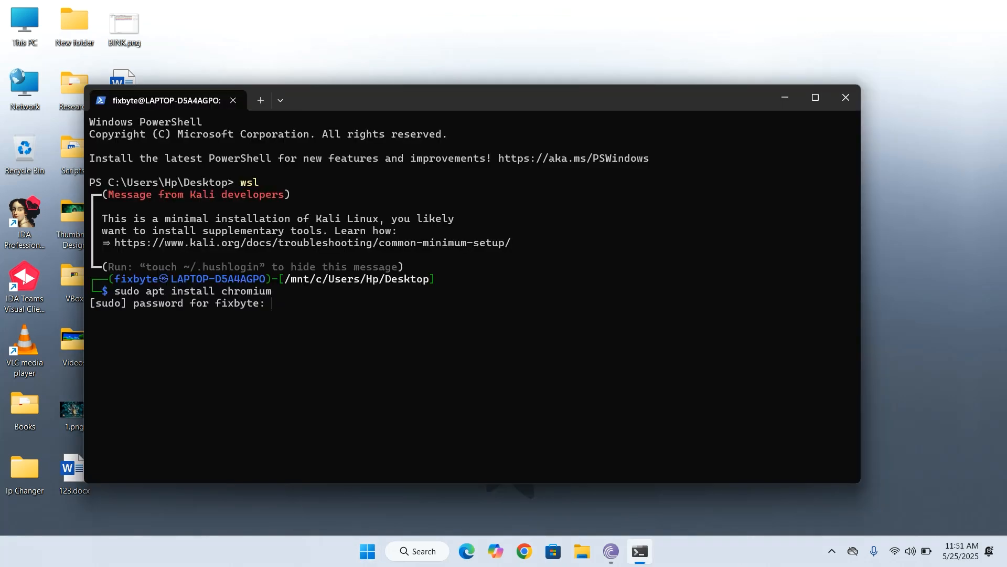
left_click(845, 96)
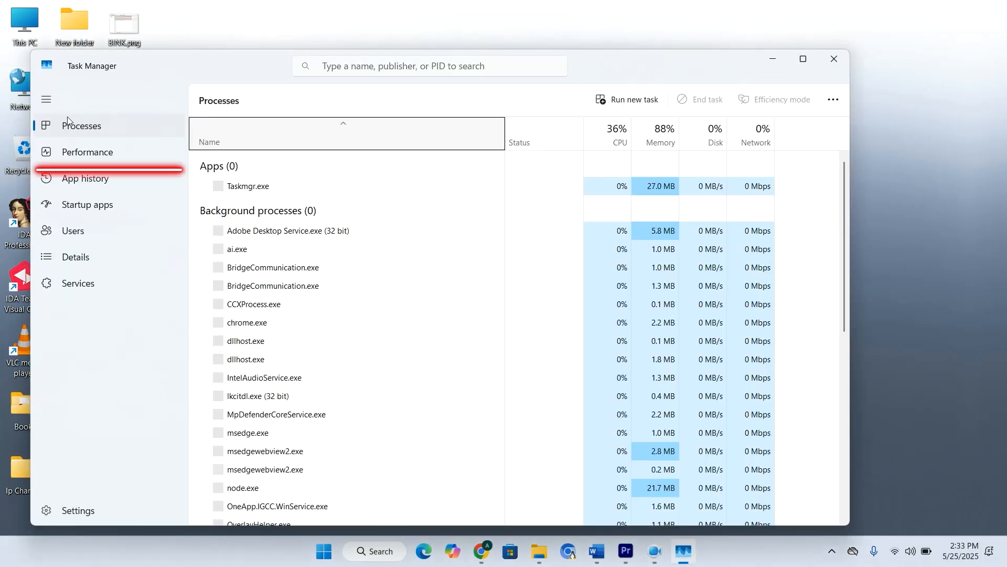
Show the CPU performance details reading Virtualization: Enabled
left_click(85, 151)
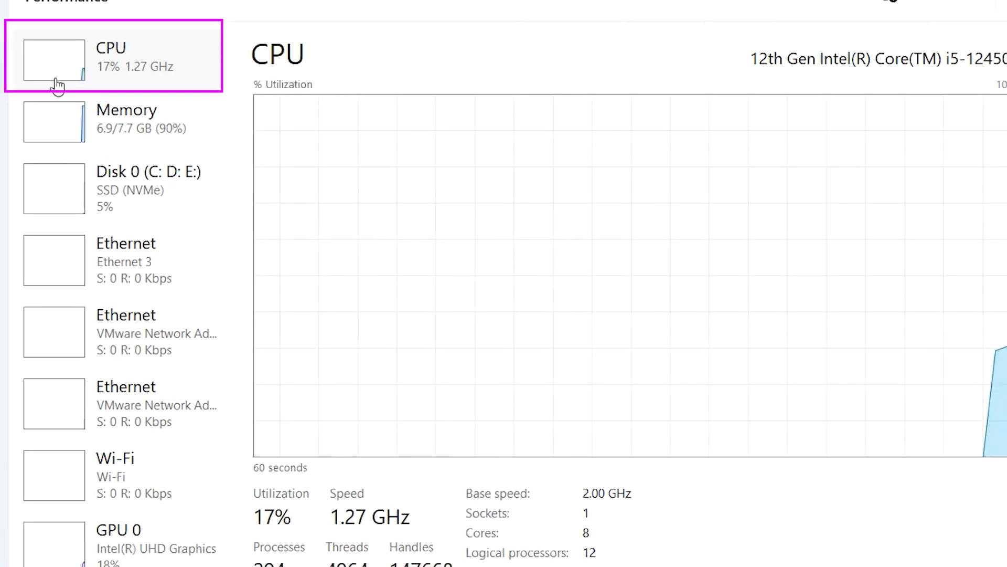
scroll("down", 3)
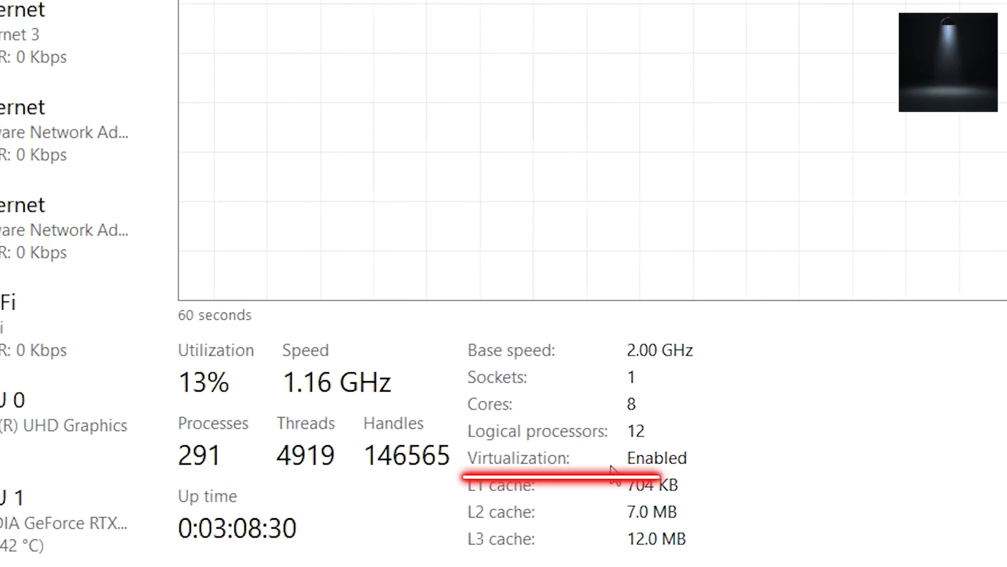
mouse_move(561, 430)
type("tur")
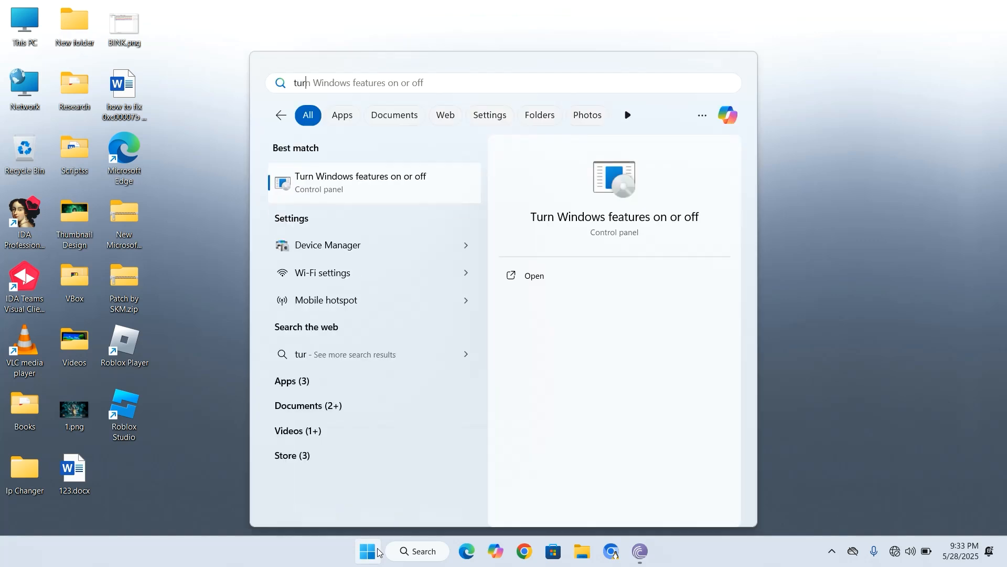
mouse_move(350, 191)
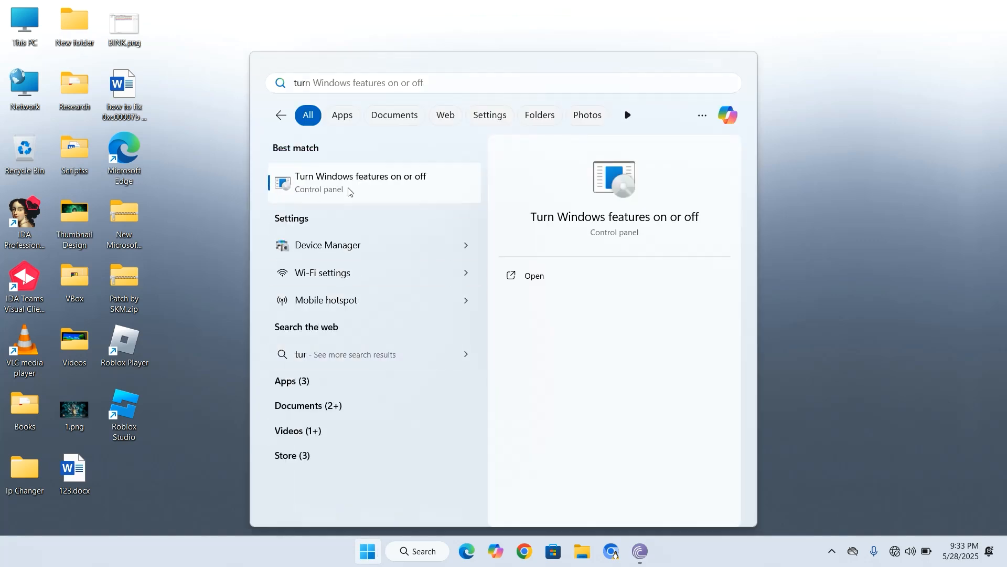
Turn on Windows Subsystem for Linux with Virtual Machine Platform, apply, and answer the reboot notice
left_click(360, 182)
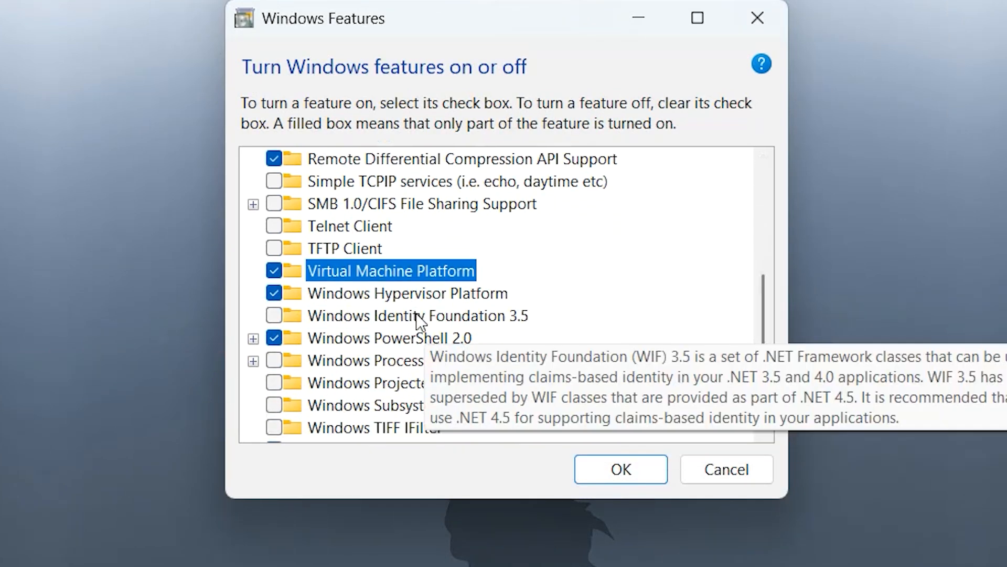
left_click(274, 405)
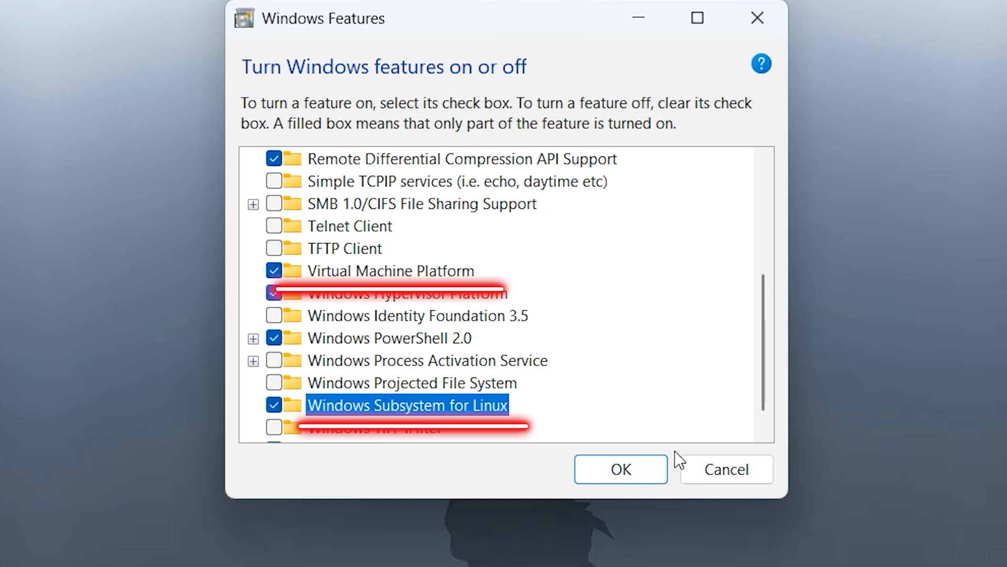
left_click(619, 468)
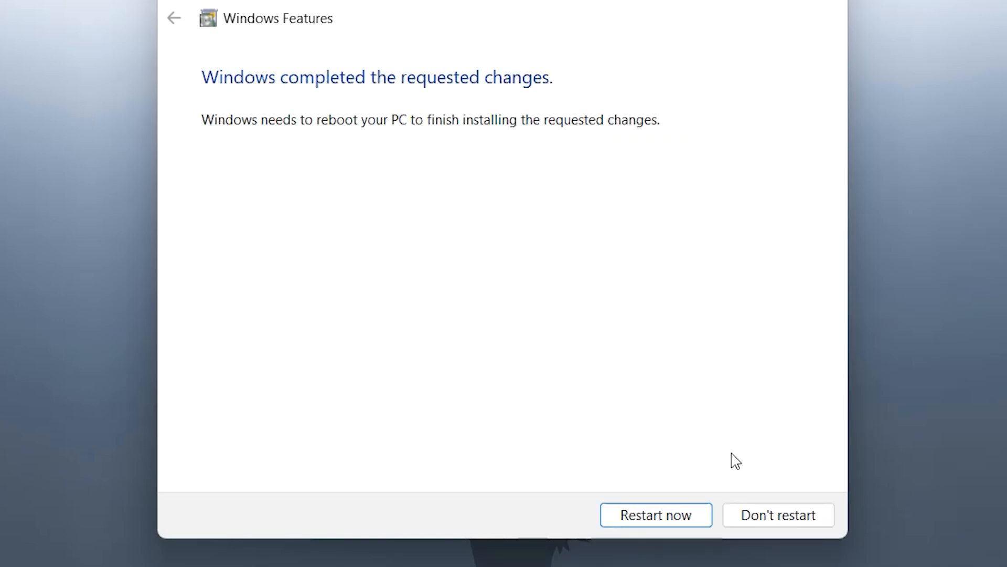
left_click(778, 514)
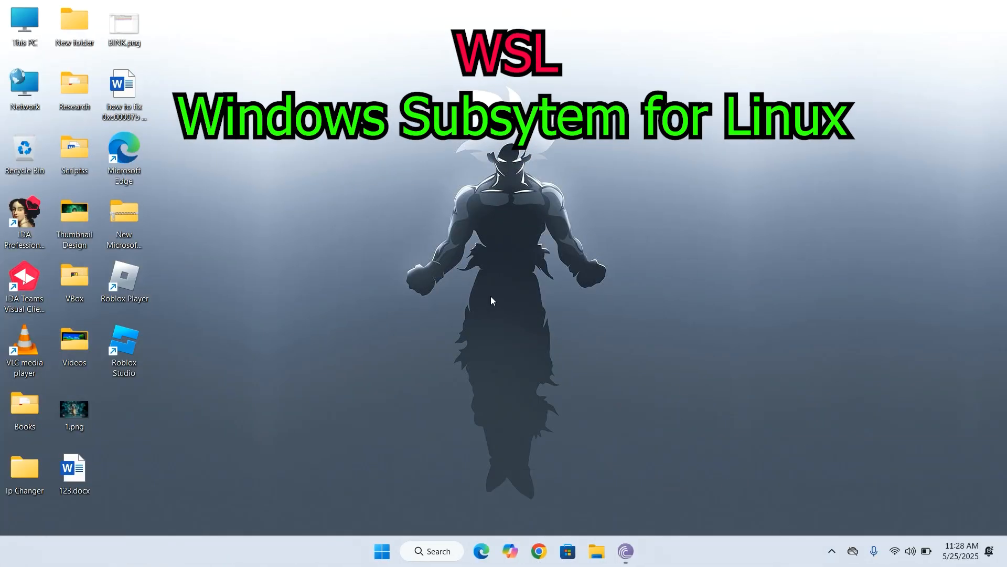
mouse_move(488, 329)
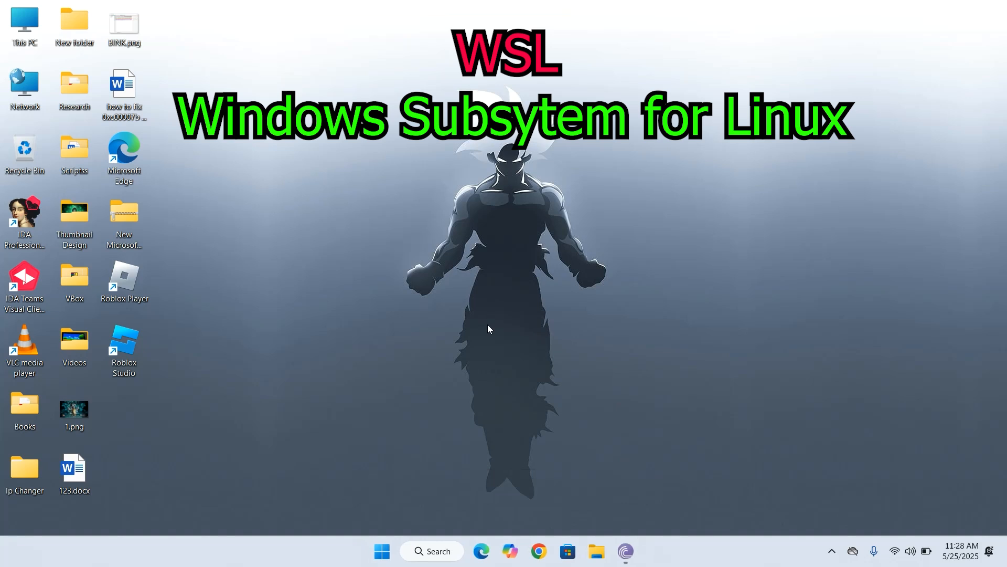
Search for Windows PowerShell, then open a terminal in the Desktop folder from the desktop menu
left_click(381, 551)
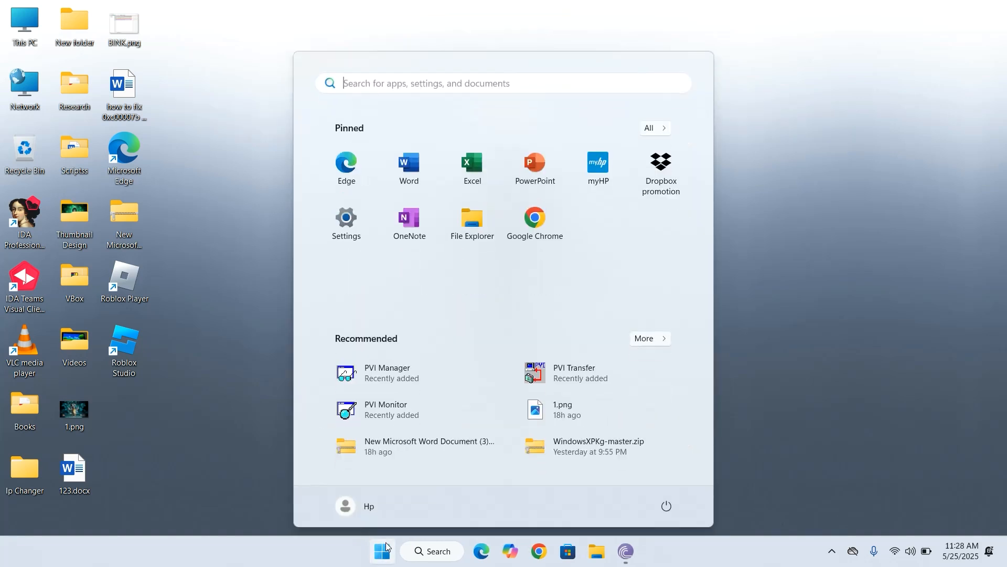
type("windows PowerShell")
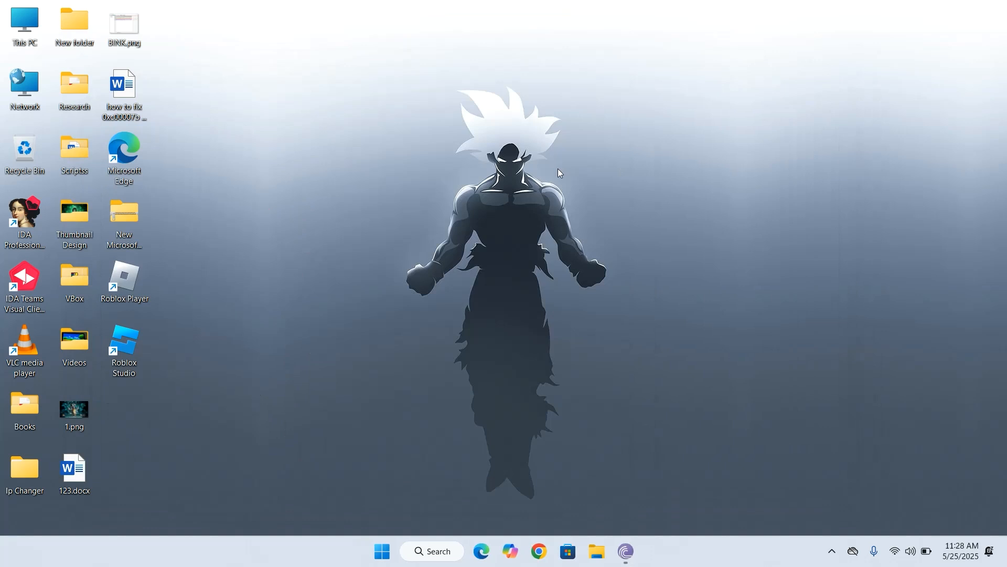
right_click(557, 172)
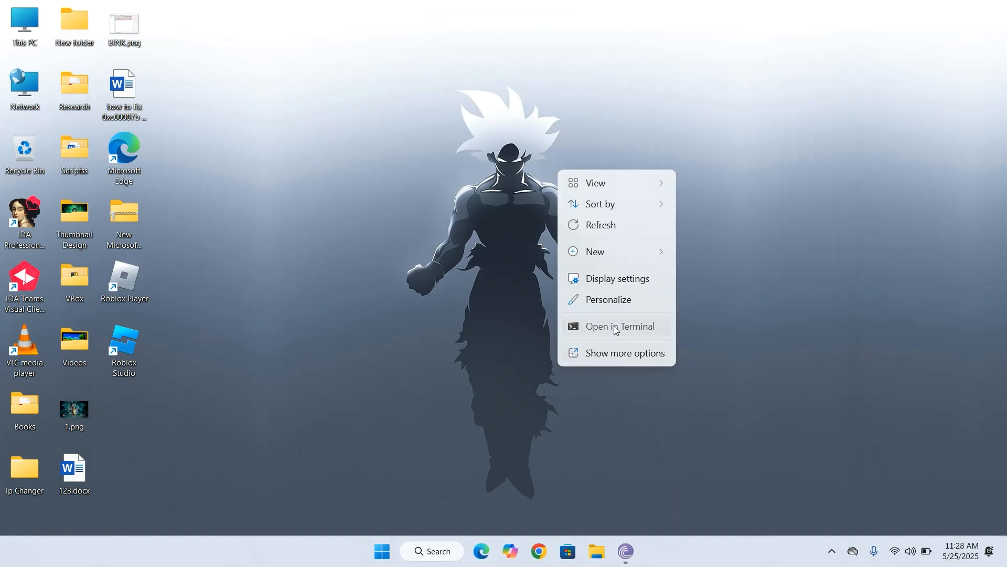
left_click(619, 325)
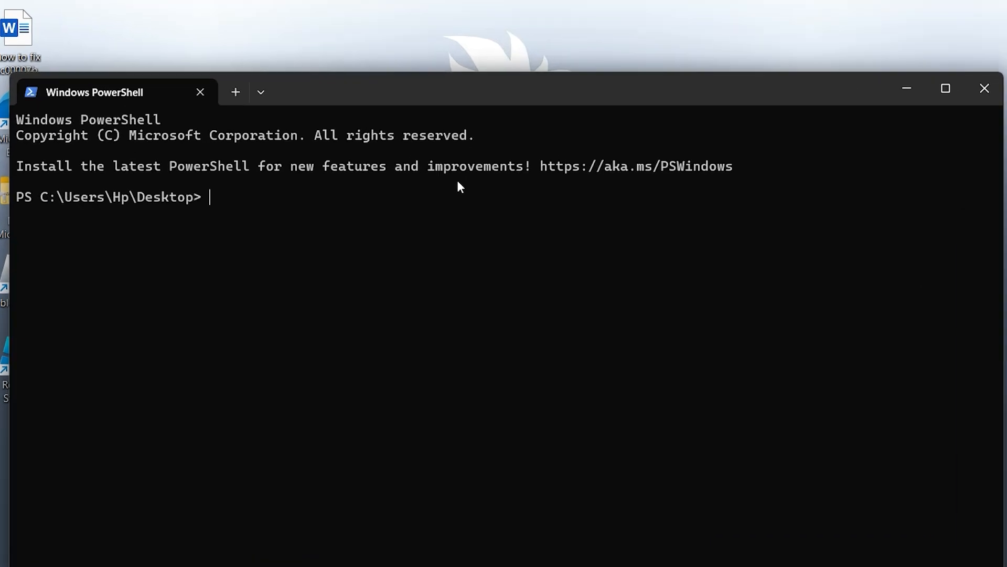
Run wsl --update to install WSL 2.4.13, then wsl --version to confirm it
type("wsl")
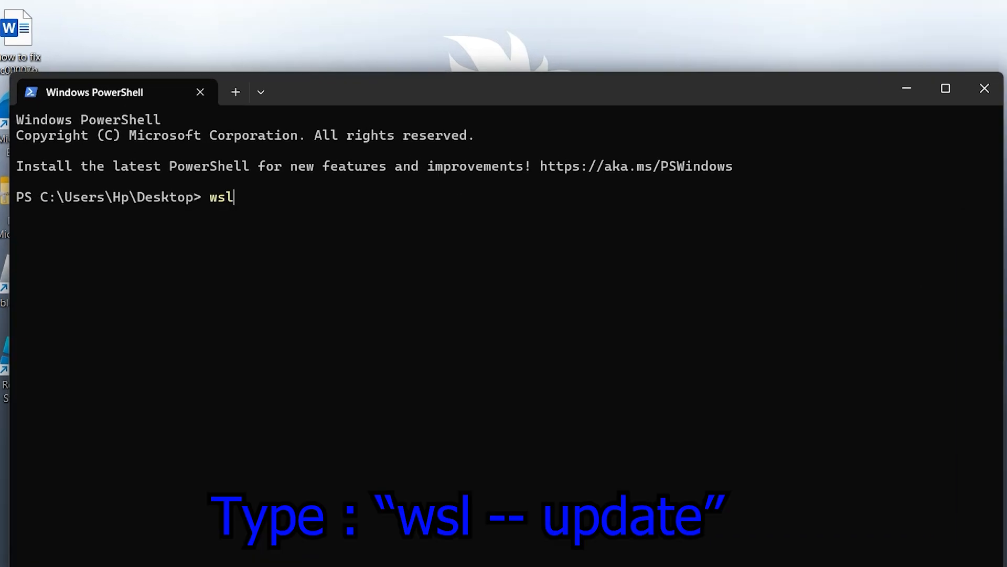
type("\" \"")
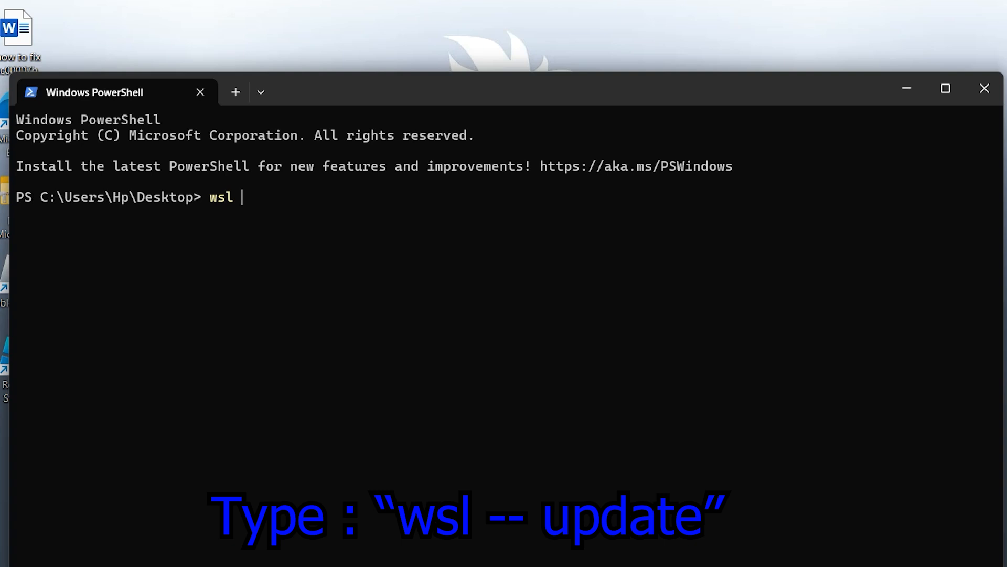
type("--update")
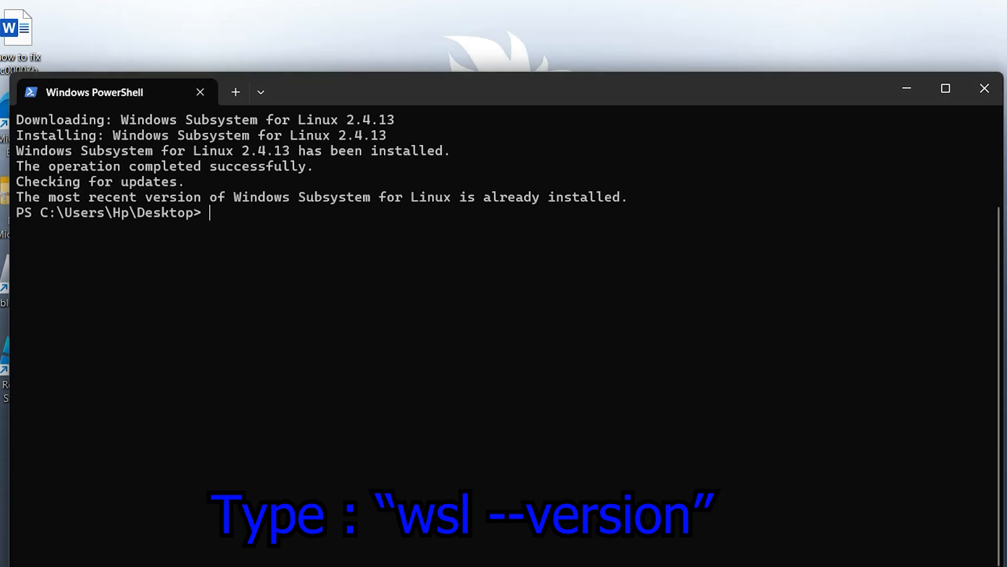
type("wsl --")
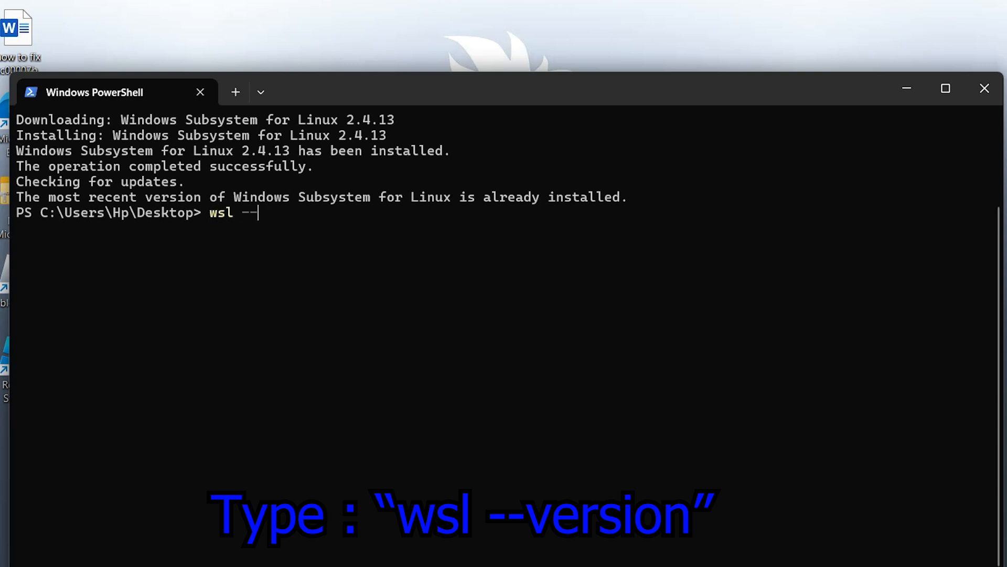
type("version")
type("wsl")
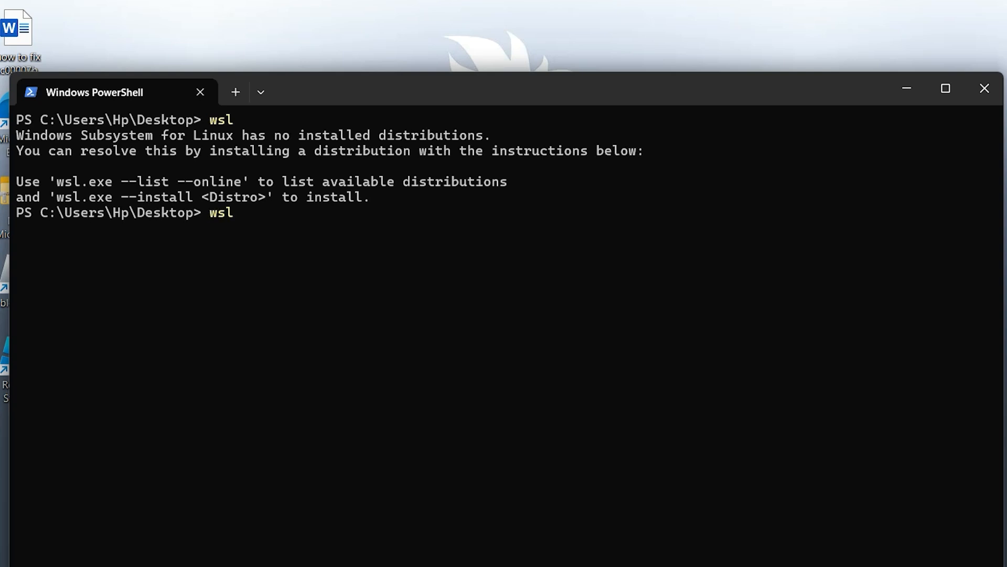
List the online WSL distributions with wsl --list --online
type("--list")
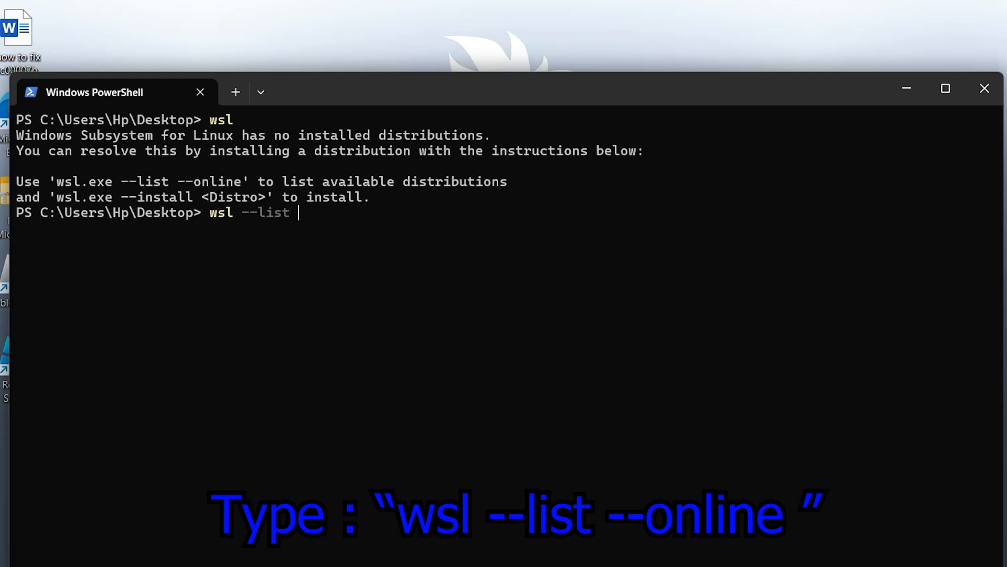
type("--online")
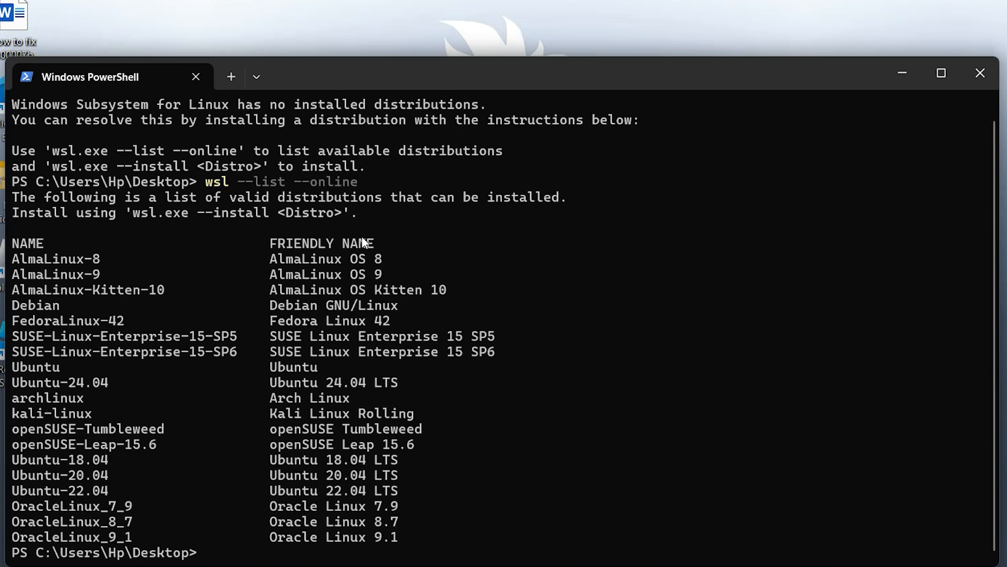
mouse_move(92, 462)
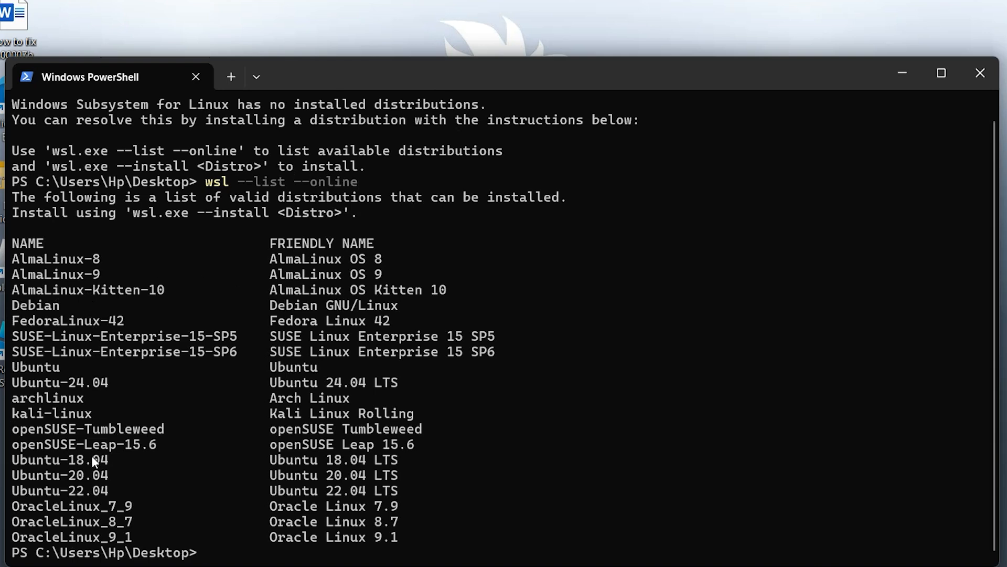
mouse_move(24, 527)
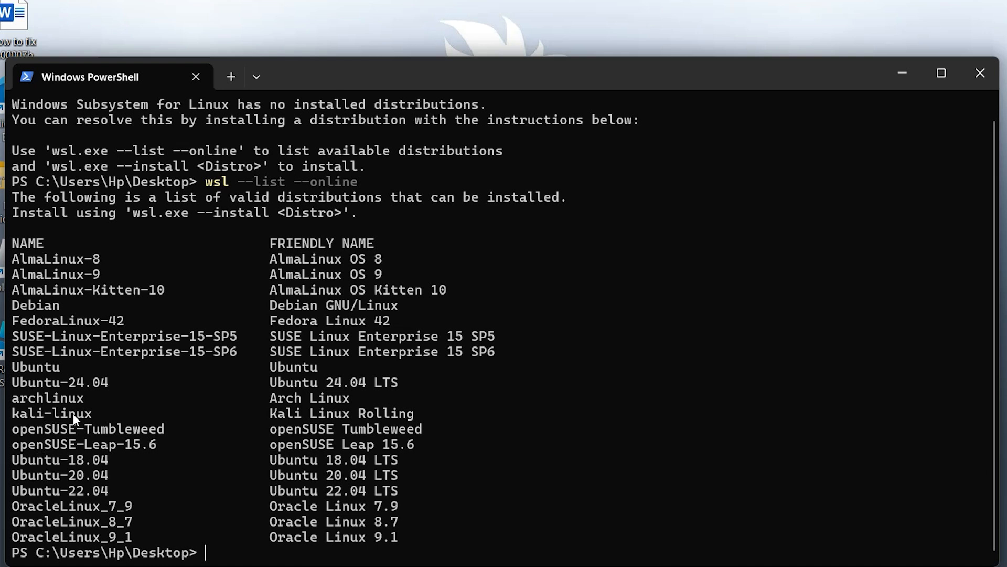
mouse_move(474, 462)
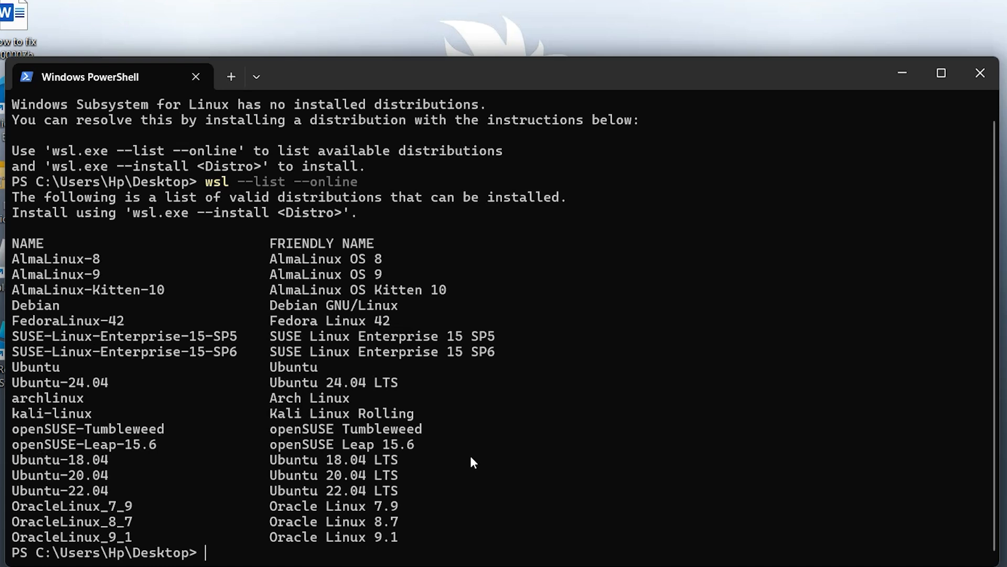
Run wsl --install -d kali-linux to install Kali Linux Rolling
type("wsl --i")
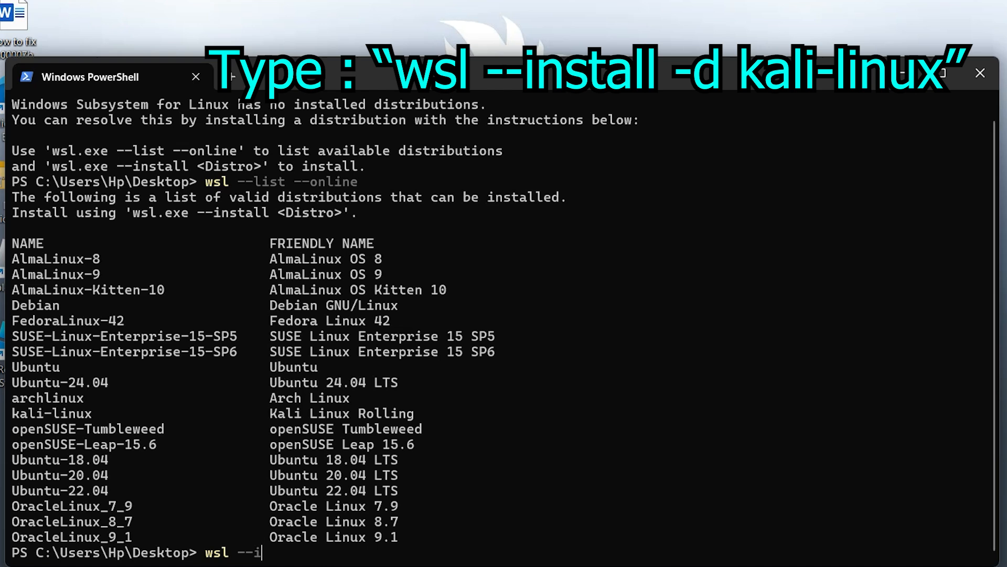
type("nstall -d")
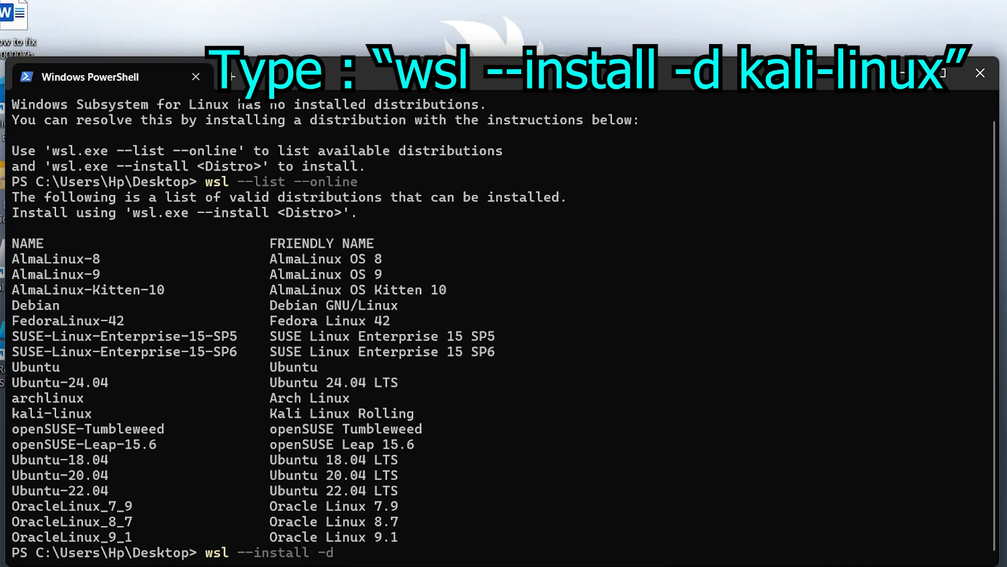
type("kali-lin")
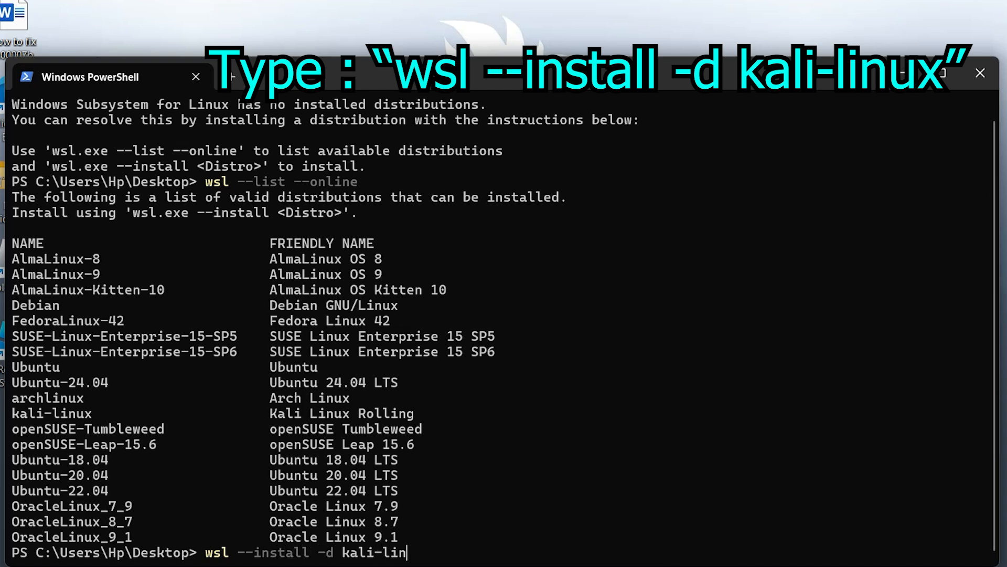
type("ux")
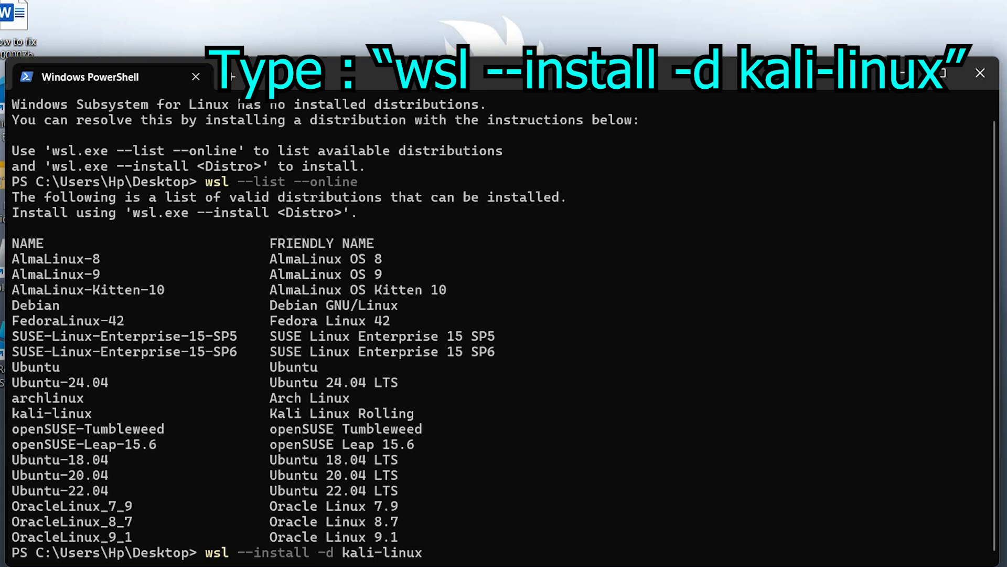
key("Enter")
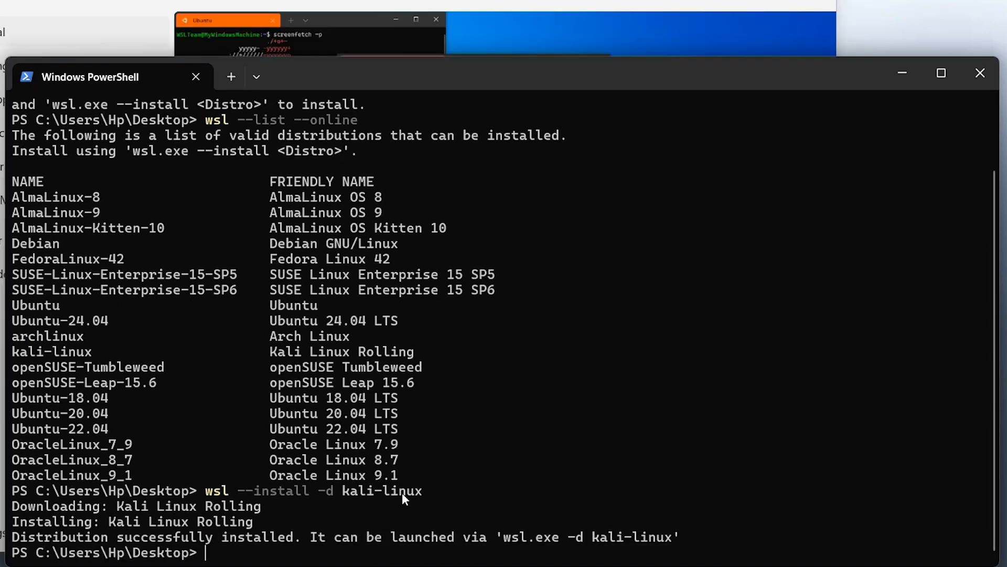
Launch the distribution with wsl.exe -d kali-linux, reaching the new UNIX username prompt
type("wsl.e")
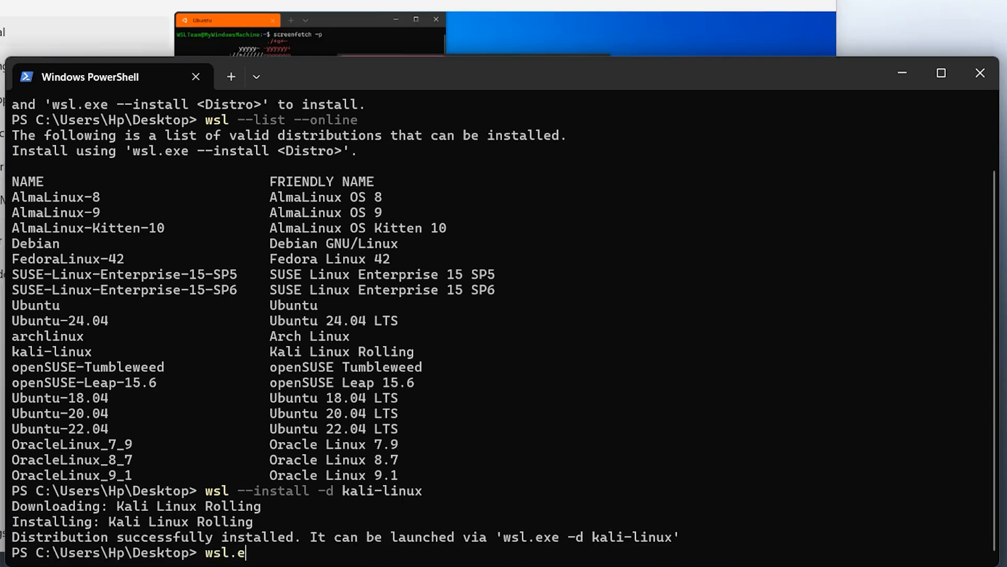
type("xe -d")
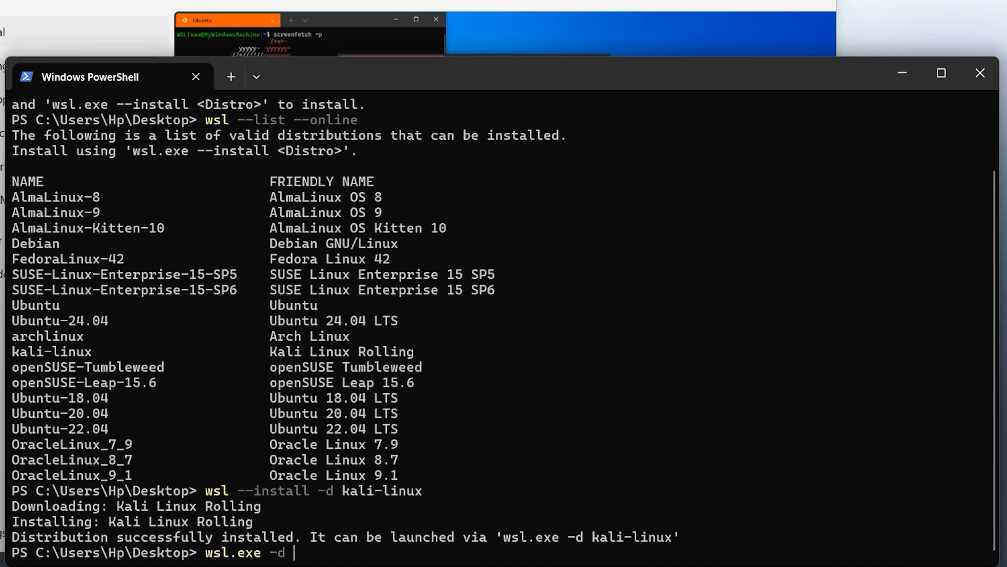
type("kali")
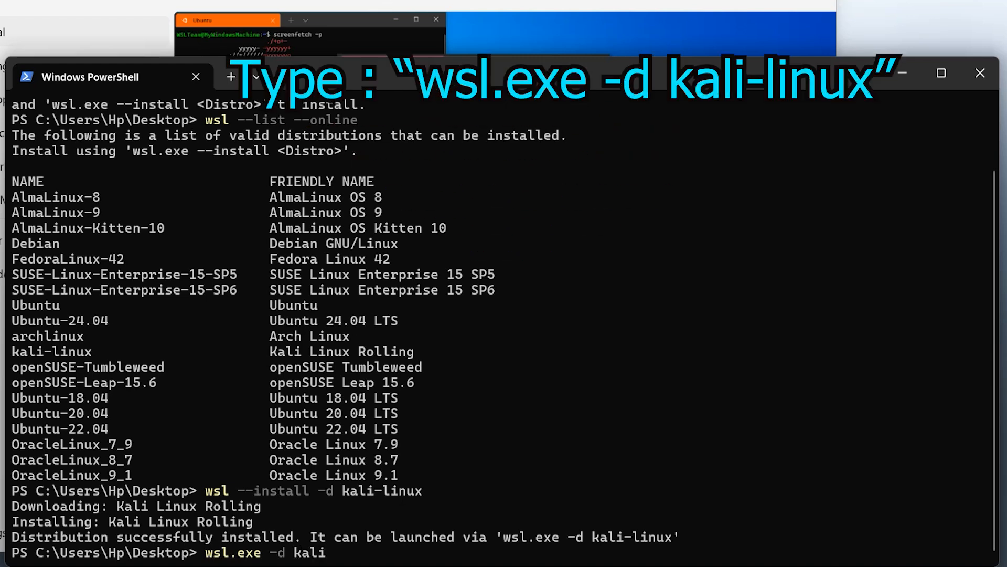
type("-linux")
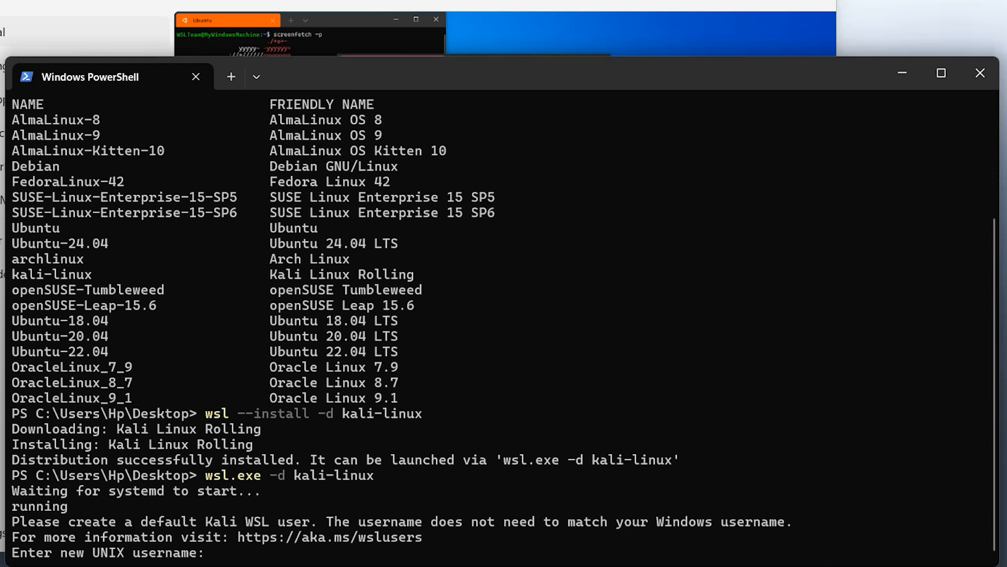
Enter the new UNIX username 'fixb' for the default Kali user
type("fixb")
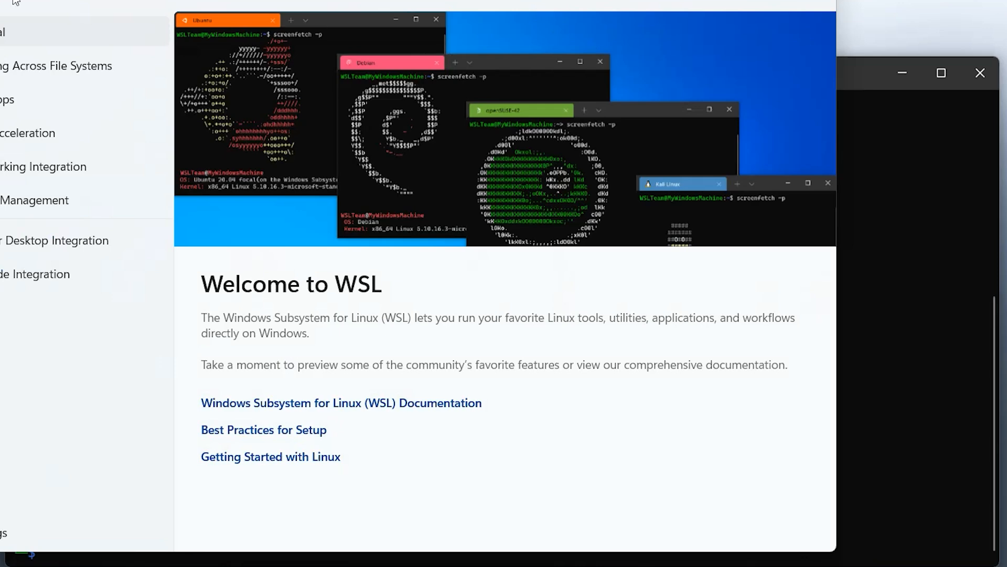
mouse_move(804, 5)
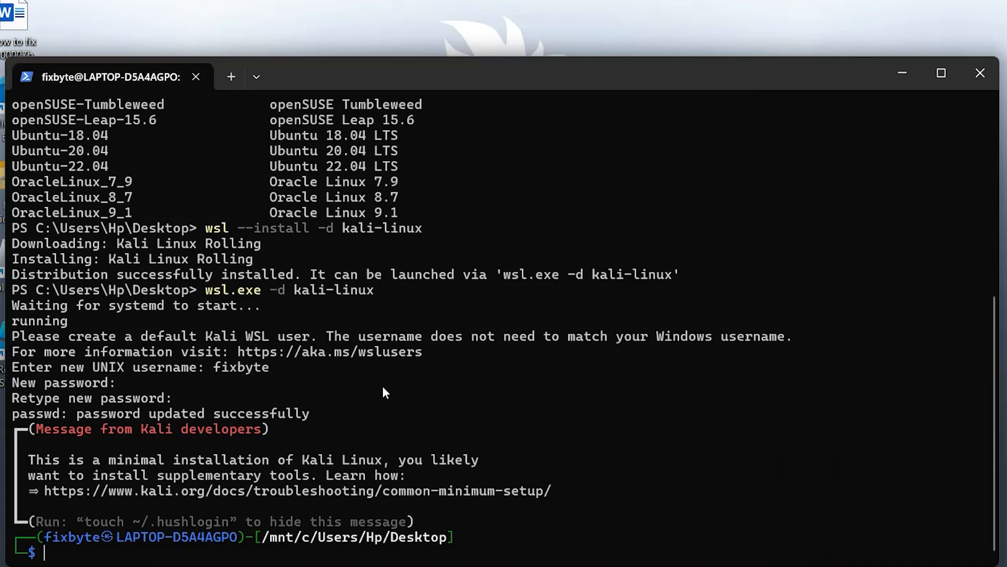
Run cat /etc/os-release showing Kali GNU/Linux Rolling 2025.1
type("cat /etc")
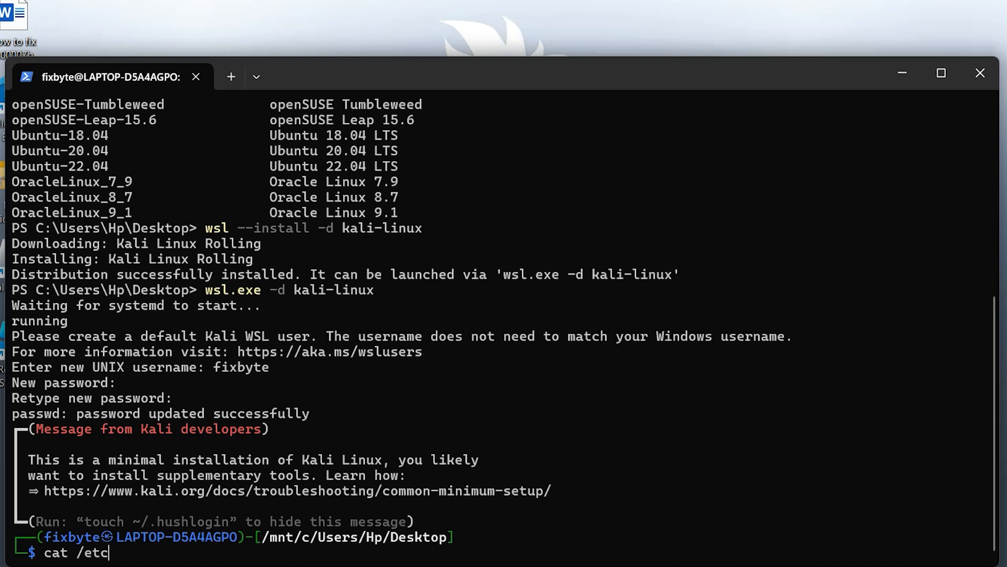
type("/os-release")
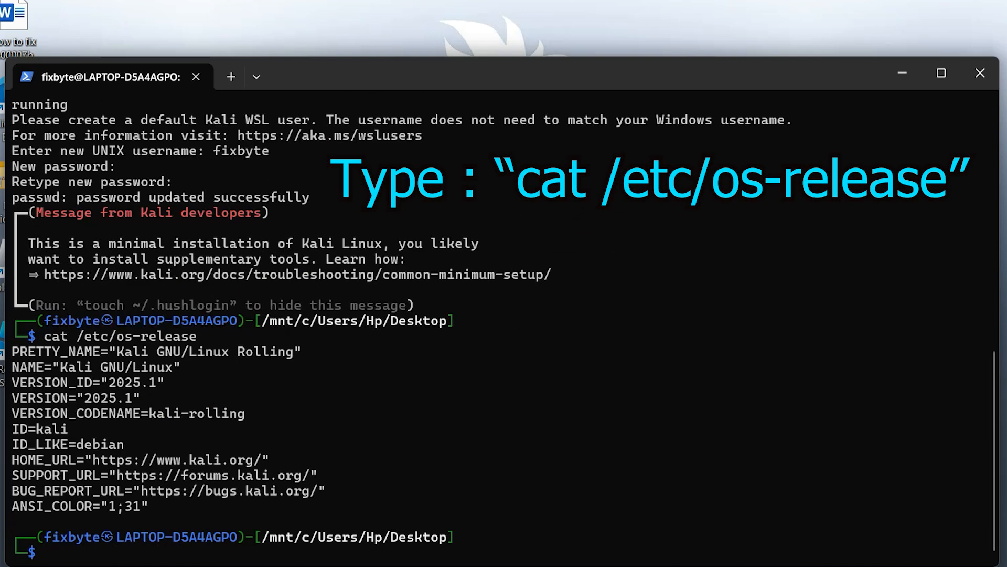
mouse_move(21, 391)
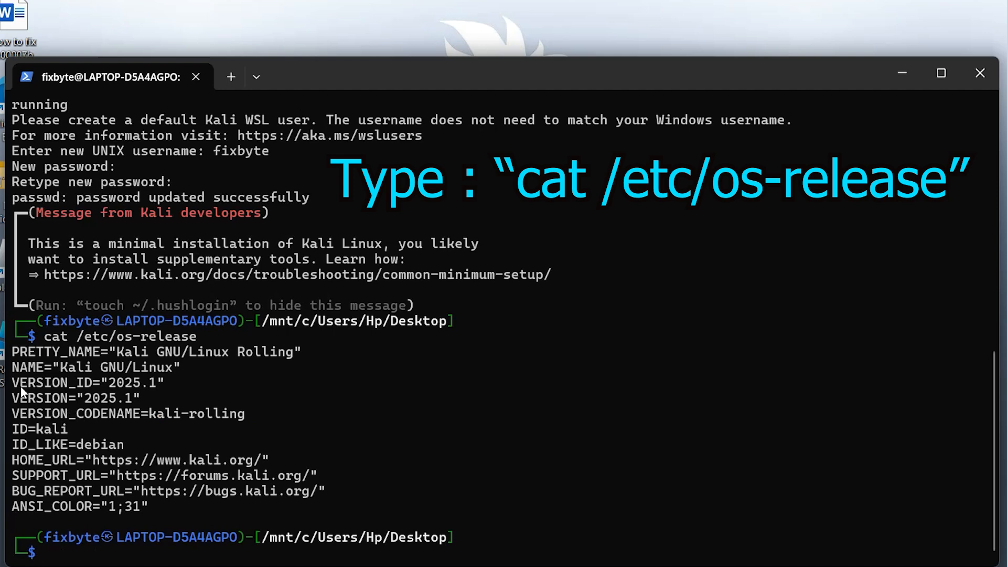
double_click(87, 382)
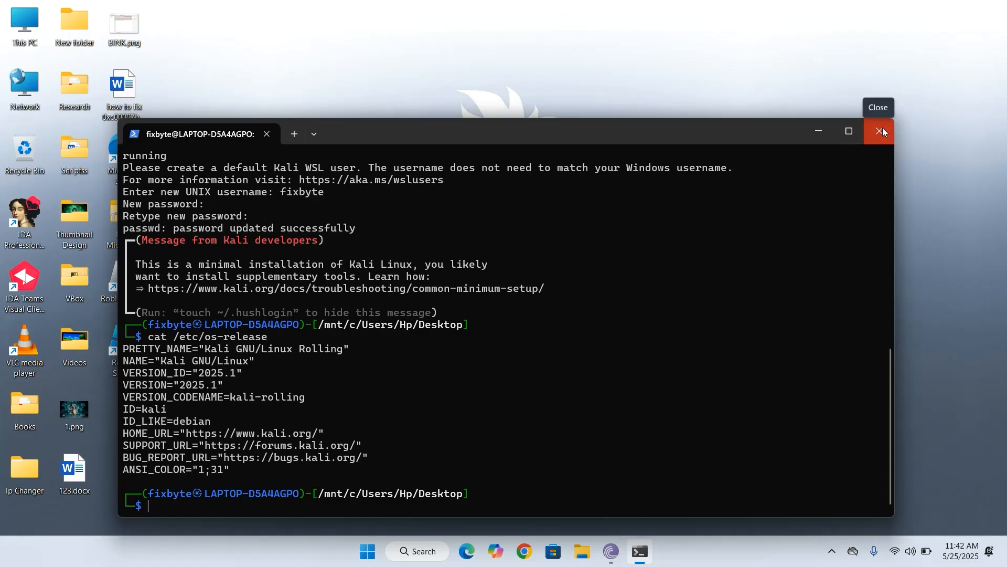
Close the terminal, launch the kali-linux app from All apps, then close its window
left_click(880, 131)
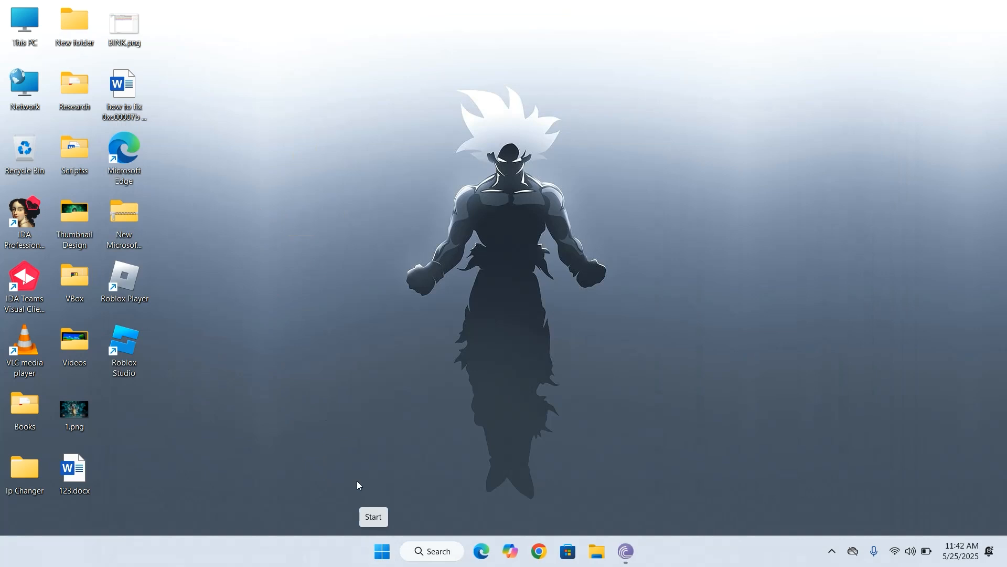
mouse_move(380, 544)
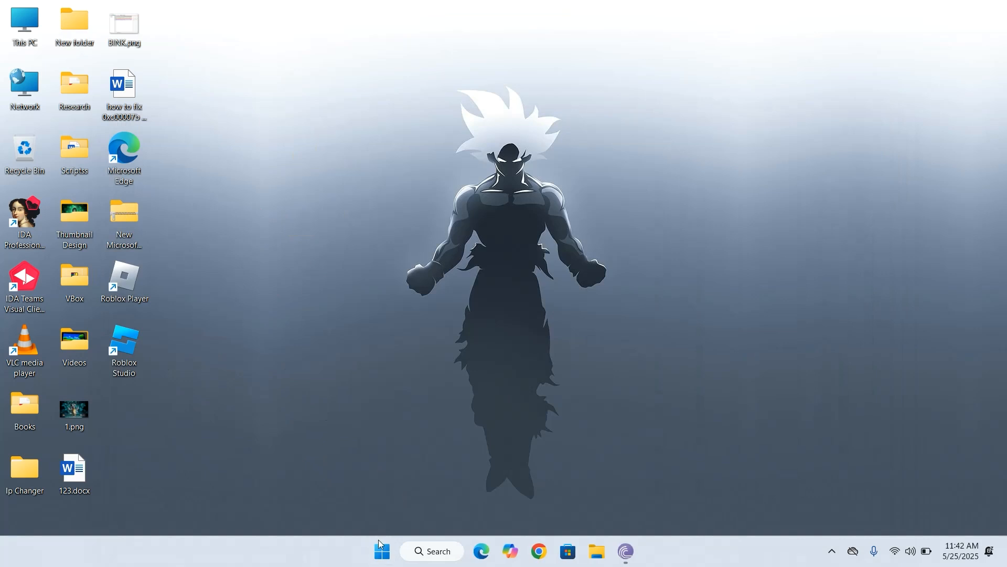
left_click(381, 551)
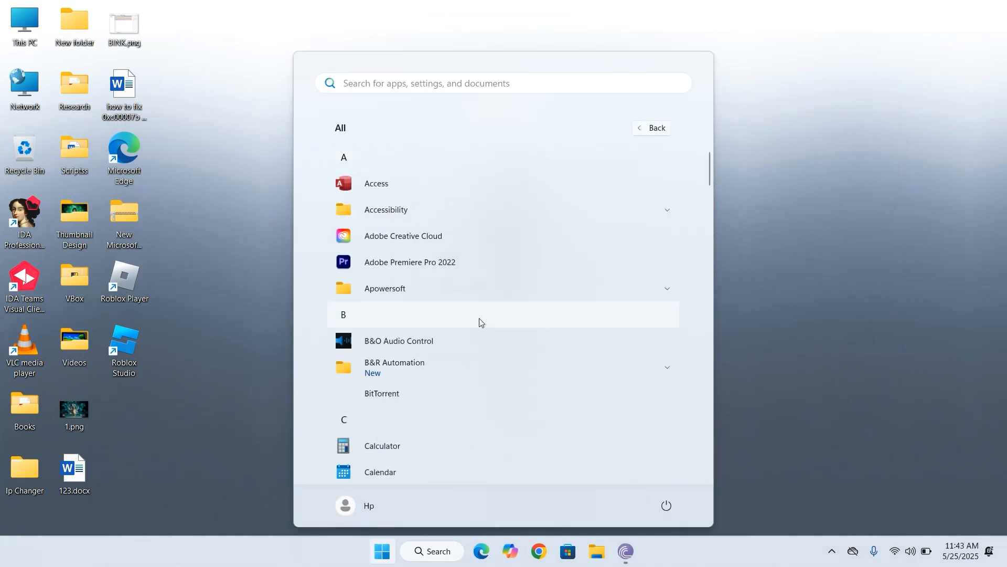
scroll("down", 3)
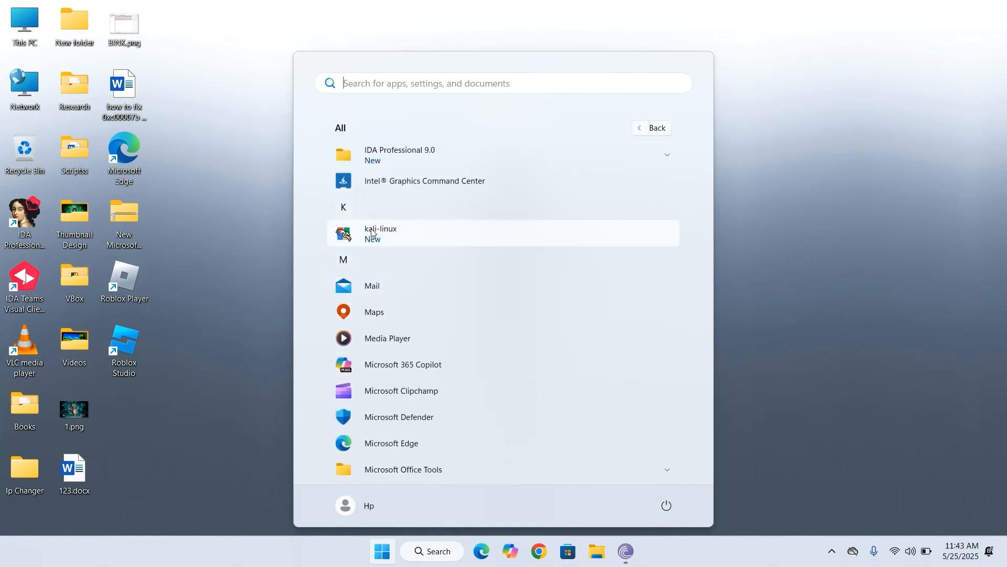
left_click(380, 233)
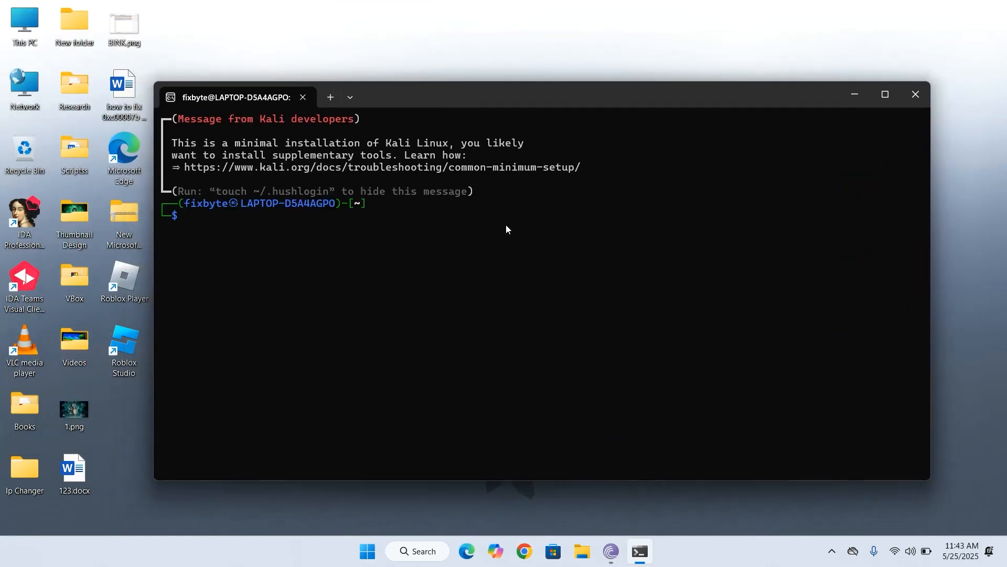
left_click(915, 94)
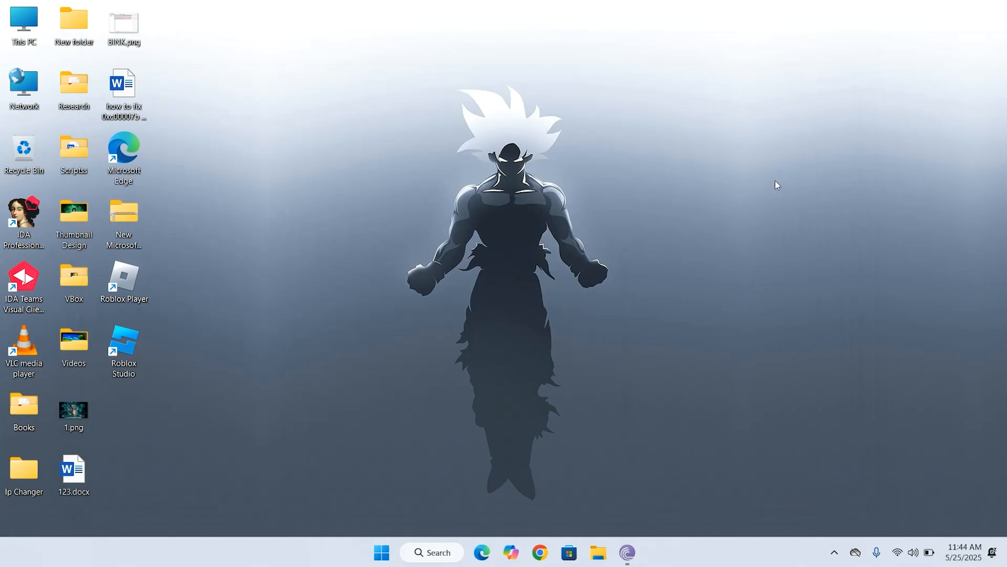
Run wsl --setdefault kali-linux so plain wsl opens a Kali shell
type("wsl")
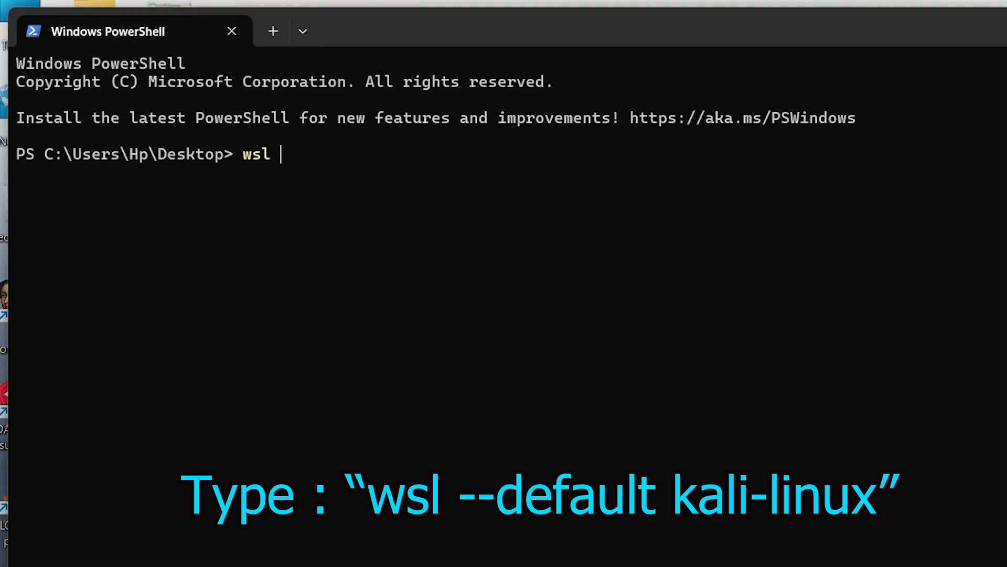
type("--setde")
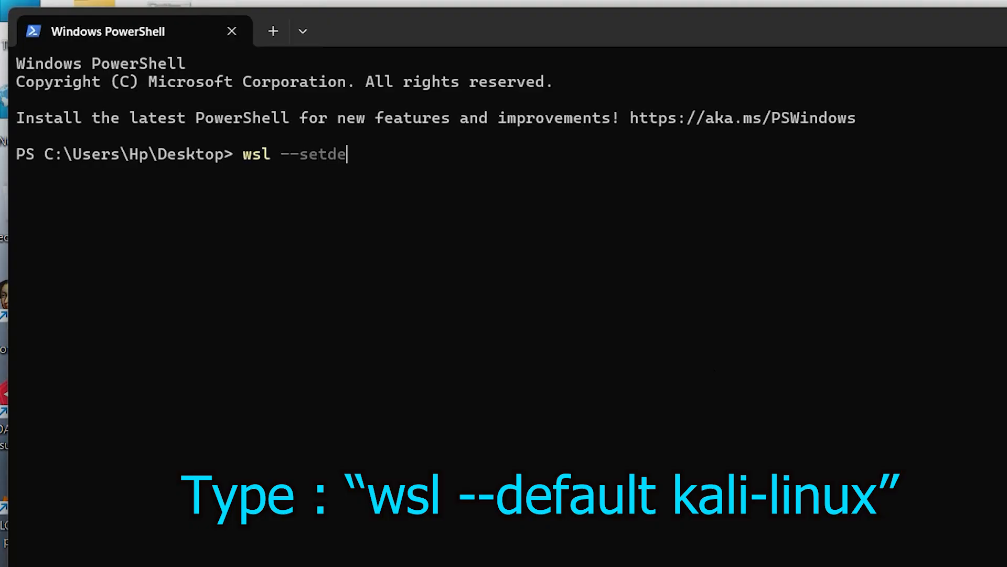
type("fault kal")
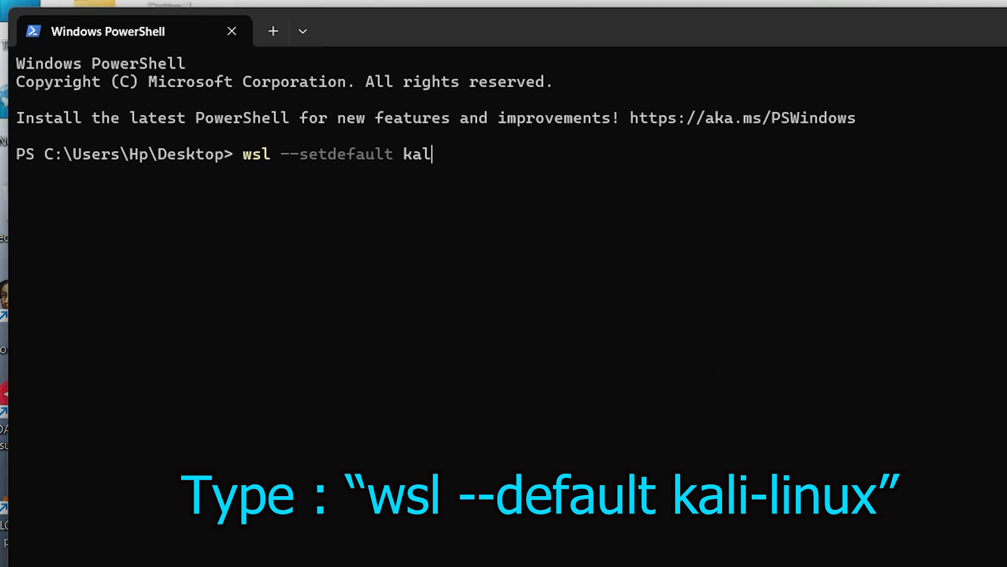
type("i-linux")
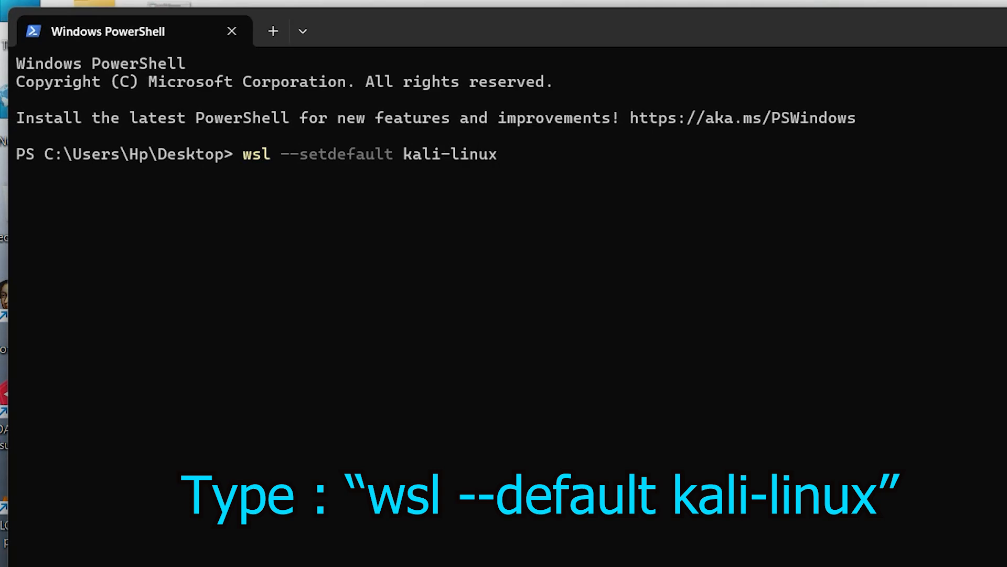
key("Enter")
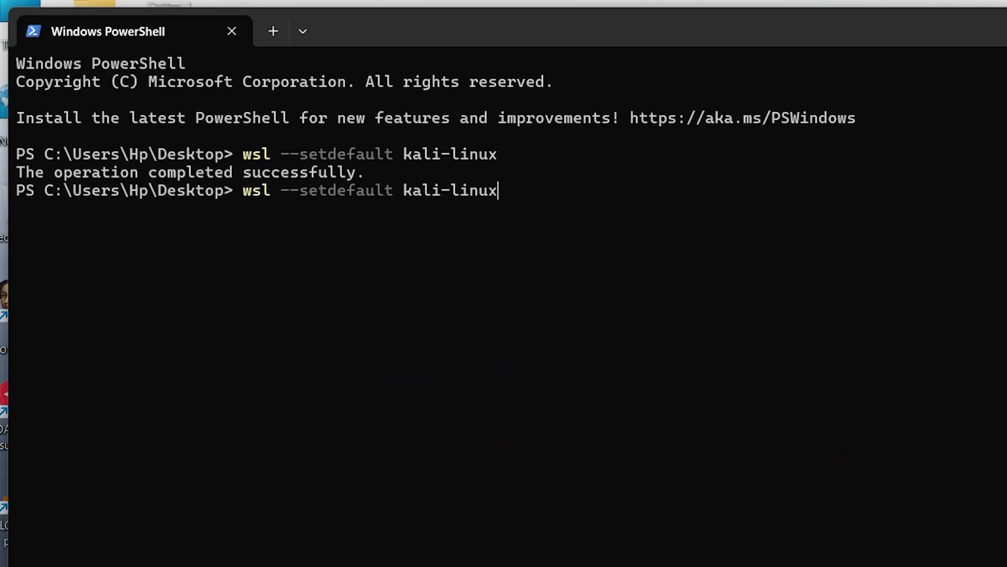
key("Backspace")
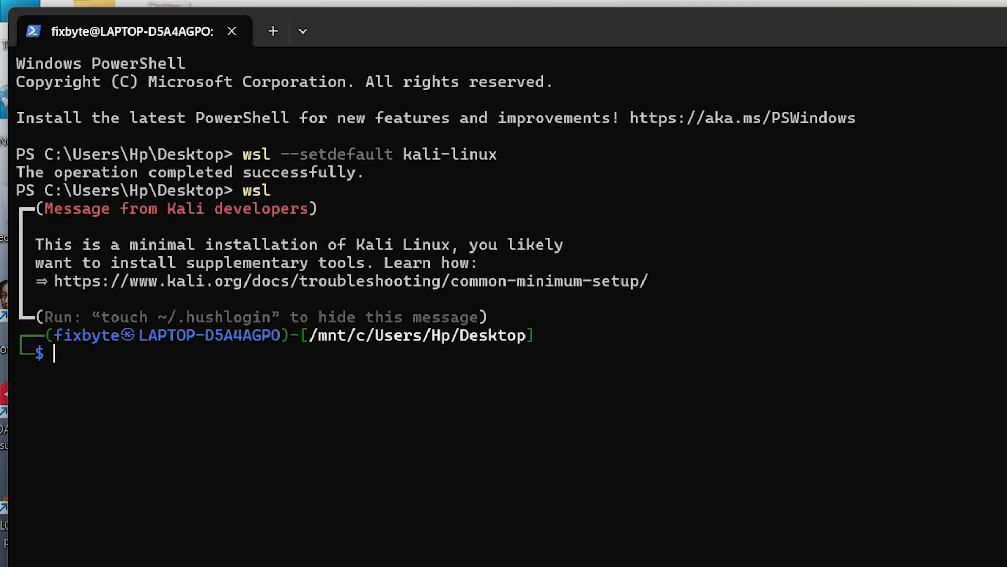
Run sudo apt update with the sudo password, then try running john
type("s")
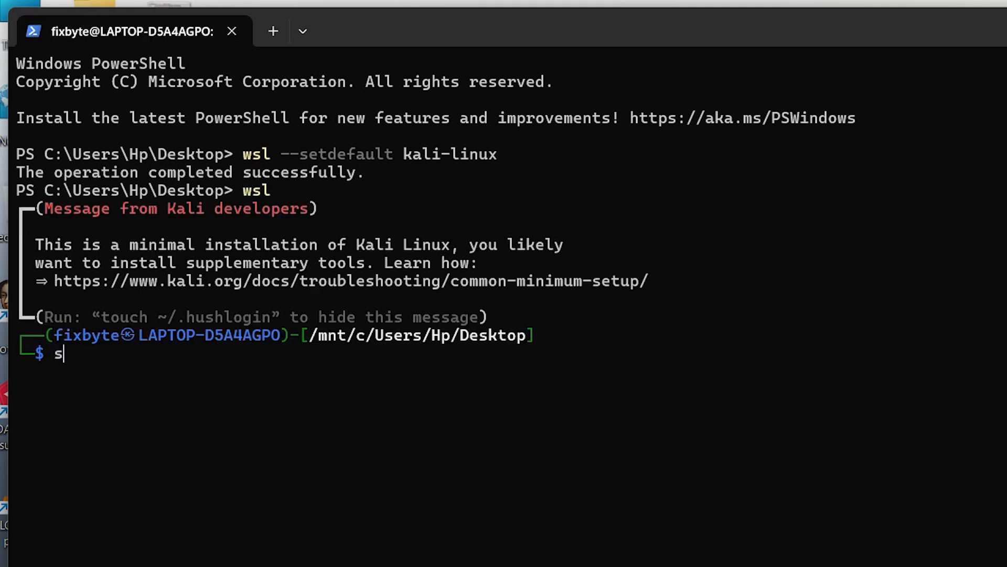
type("udo apt update")
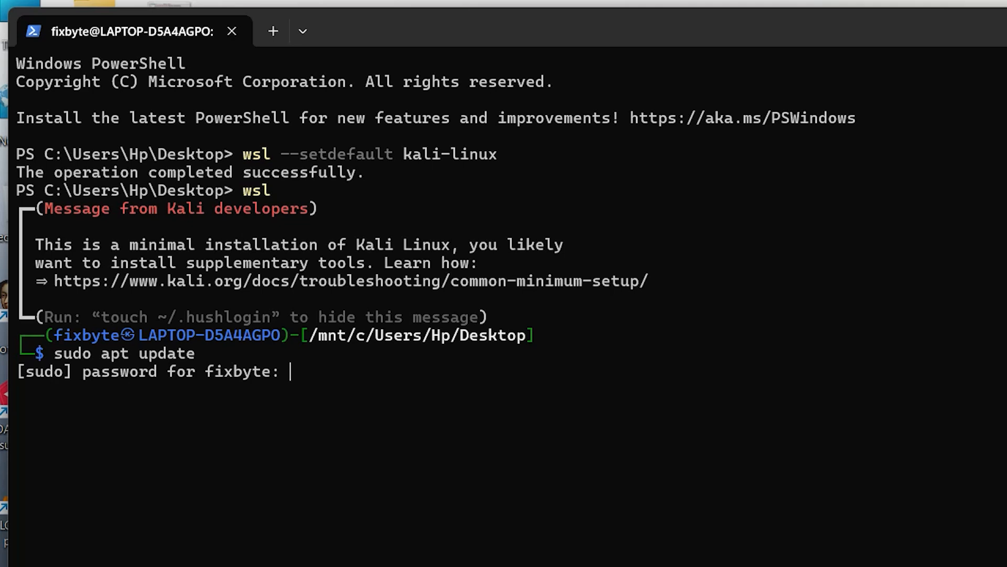
key("Enter")
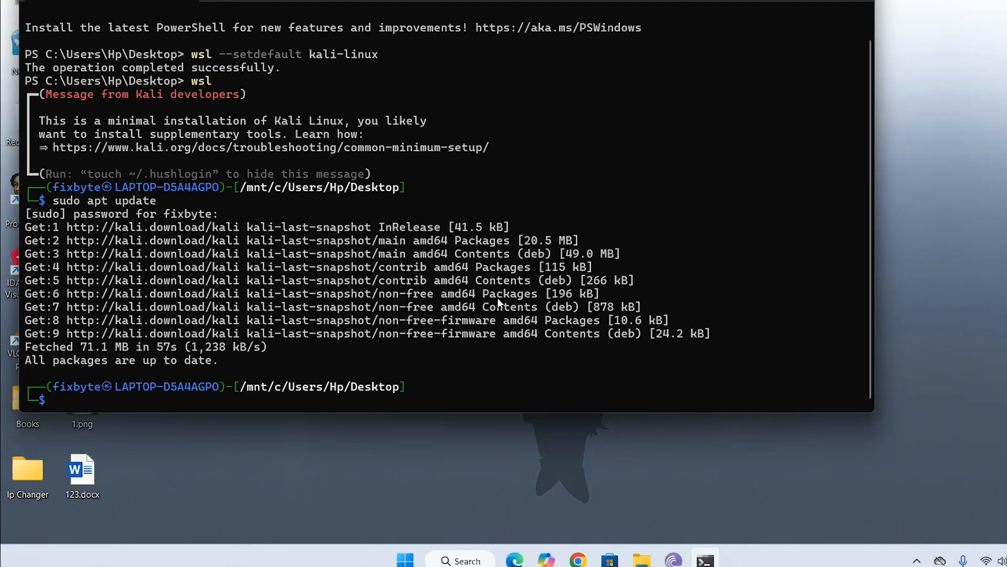
type("john")
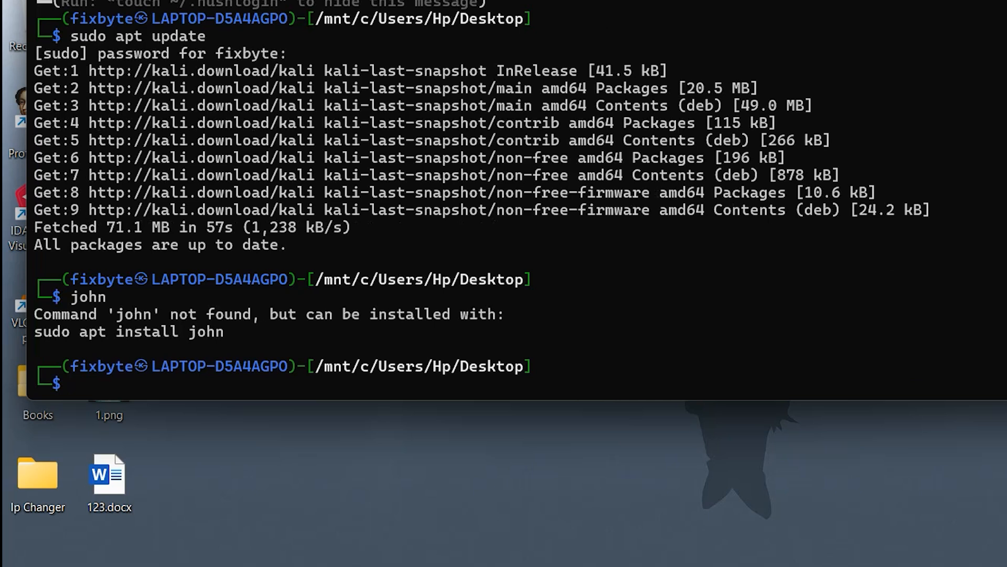
mouse_move(628, 293)
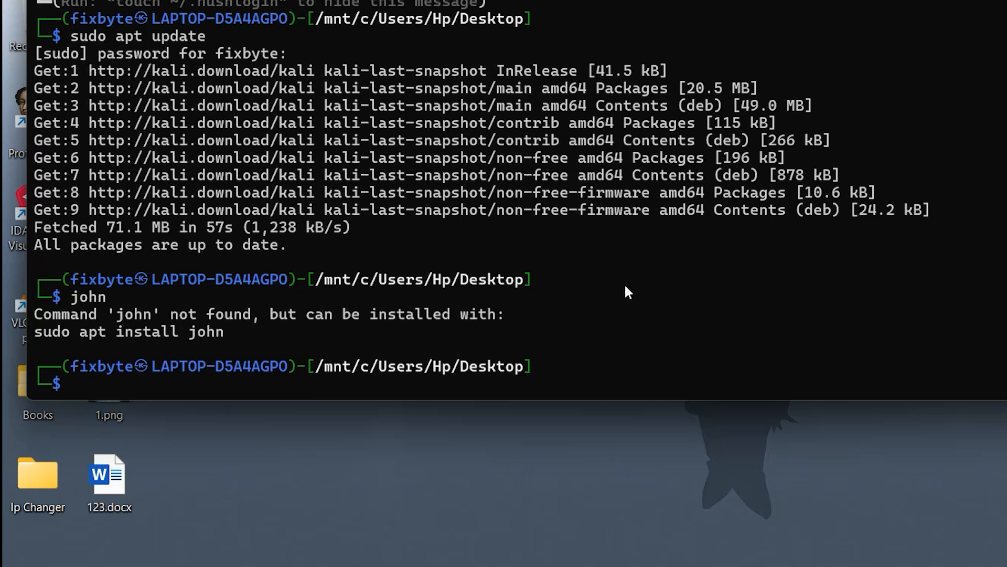
Retry sudo apt install john after the mistyped install command errors
type("sudo")
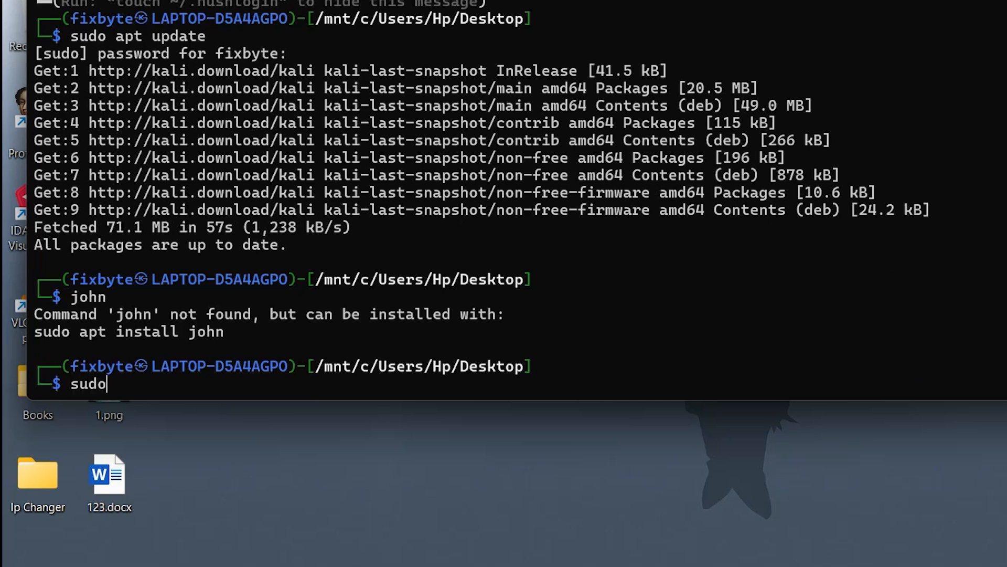
type("ap")
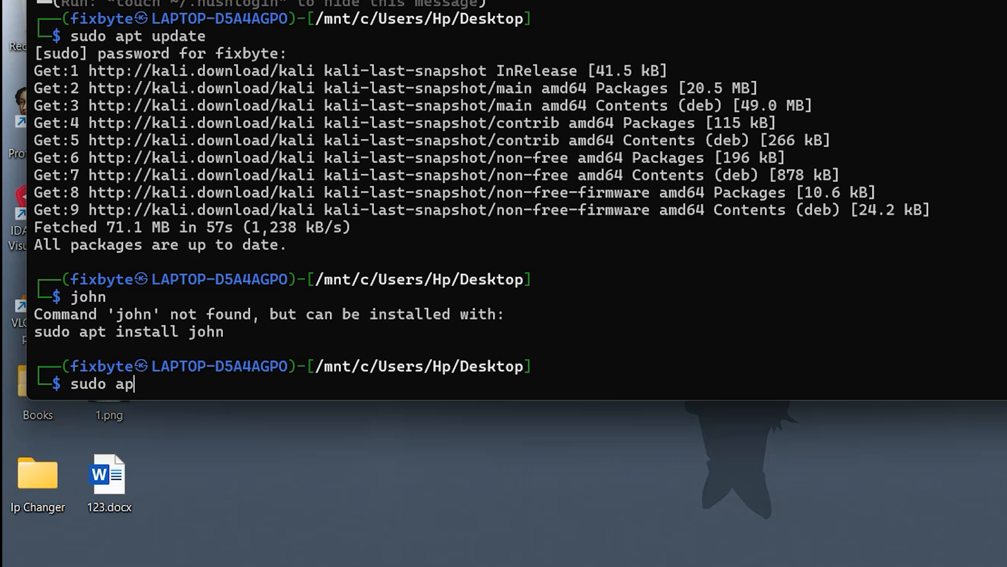
type("t")
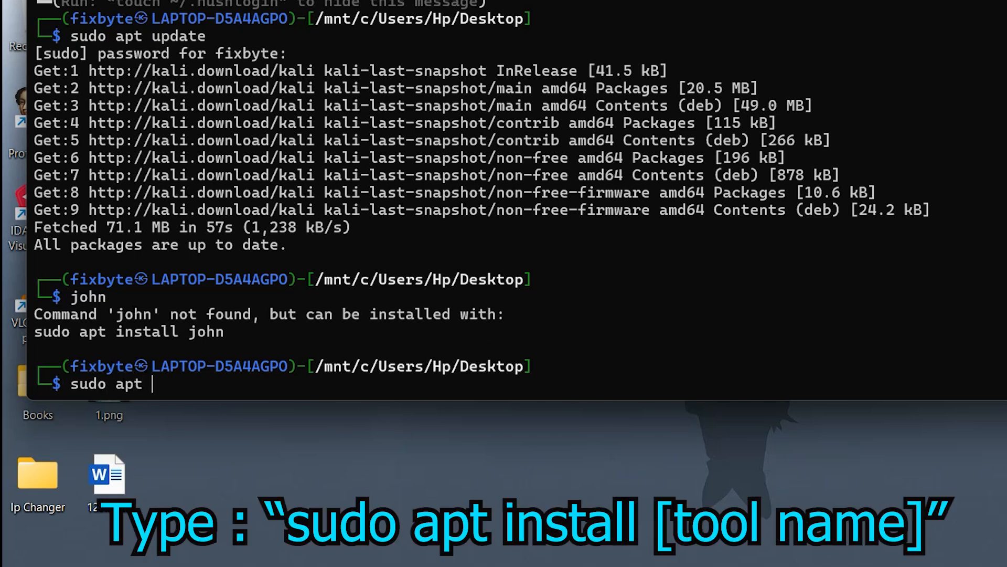
type("in")
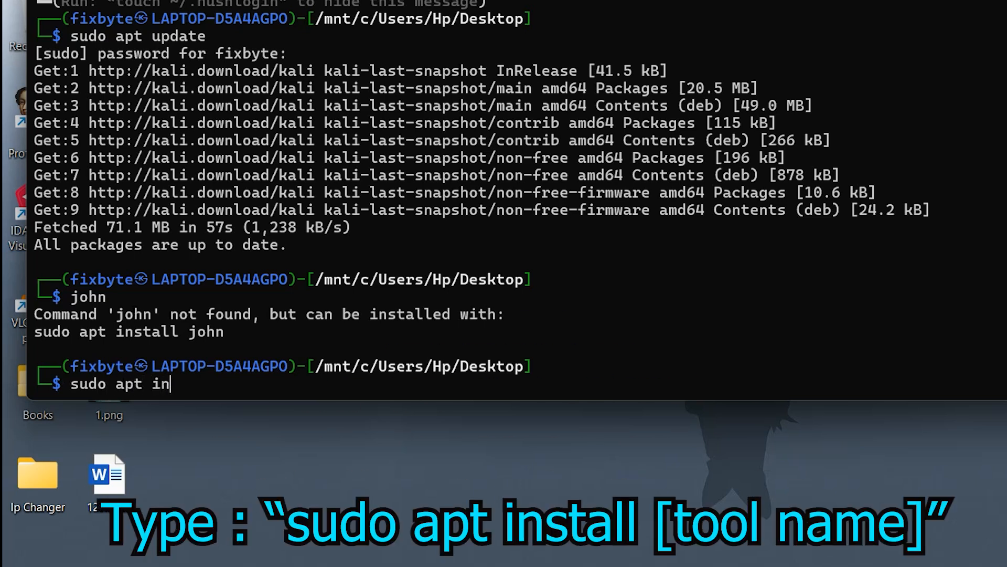
type("stall")
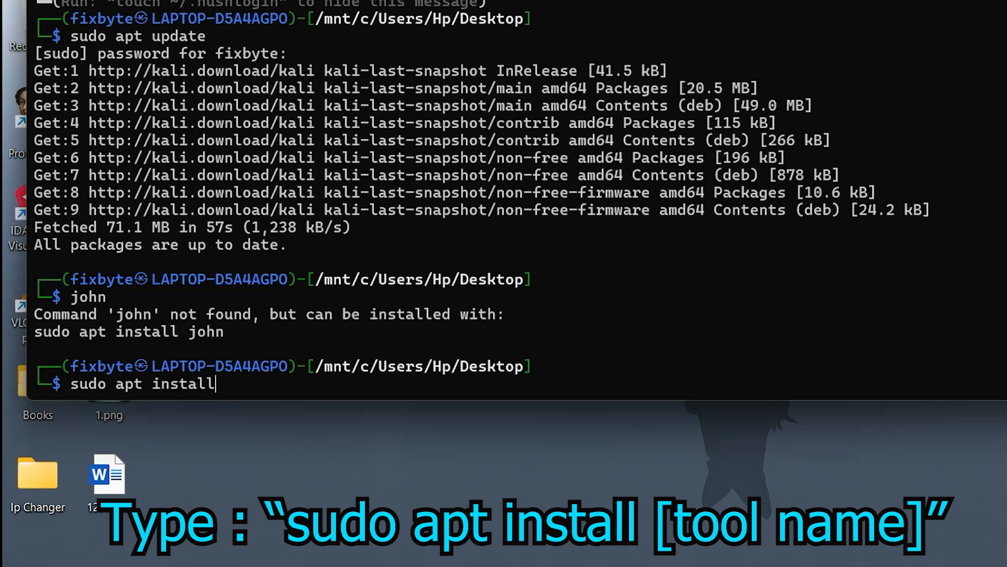
type("john")
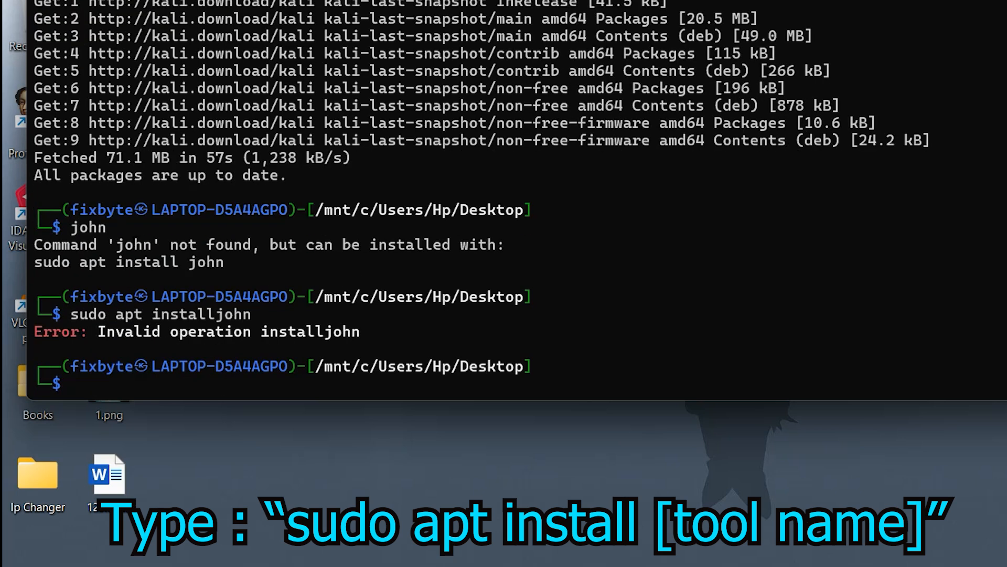
type("sudo apt install john")
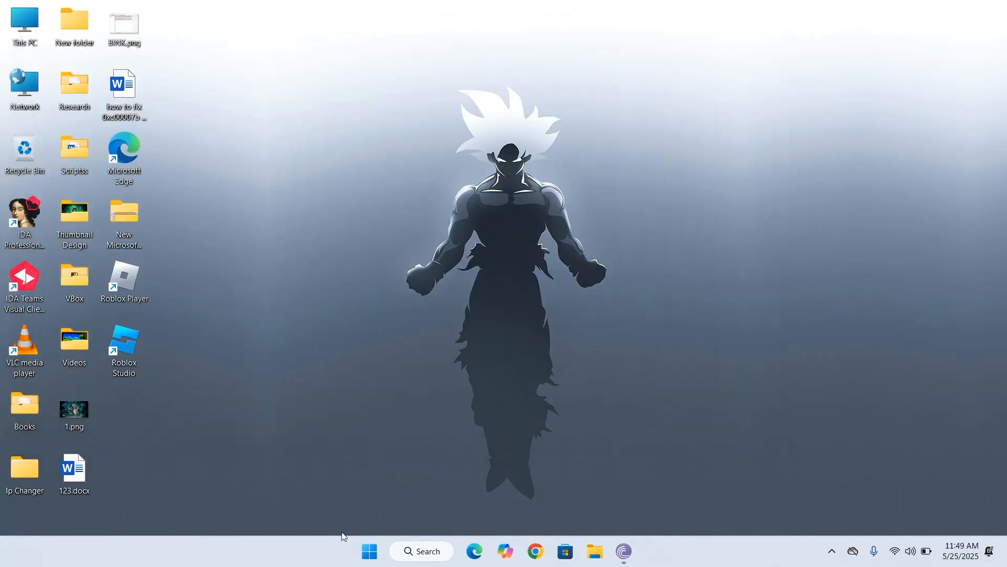
Run sudo apt install chromium in Kali and answer y to the 265-package prompt
type("wsl")
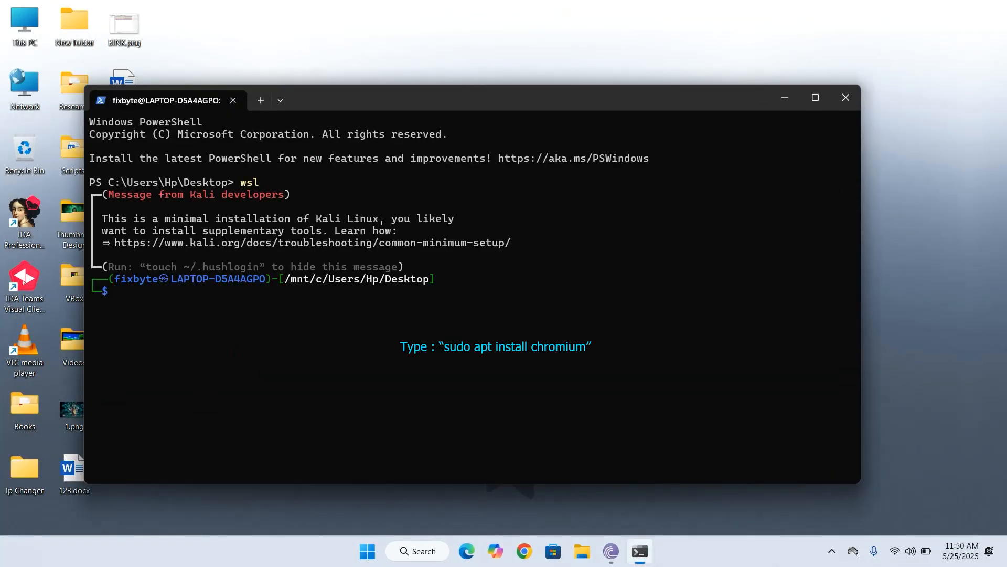
type("sudo")
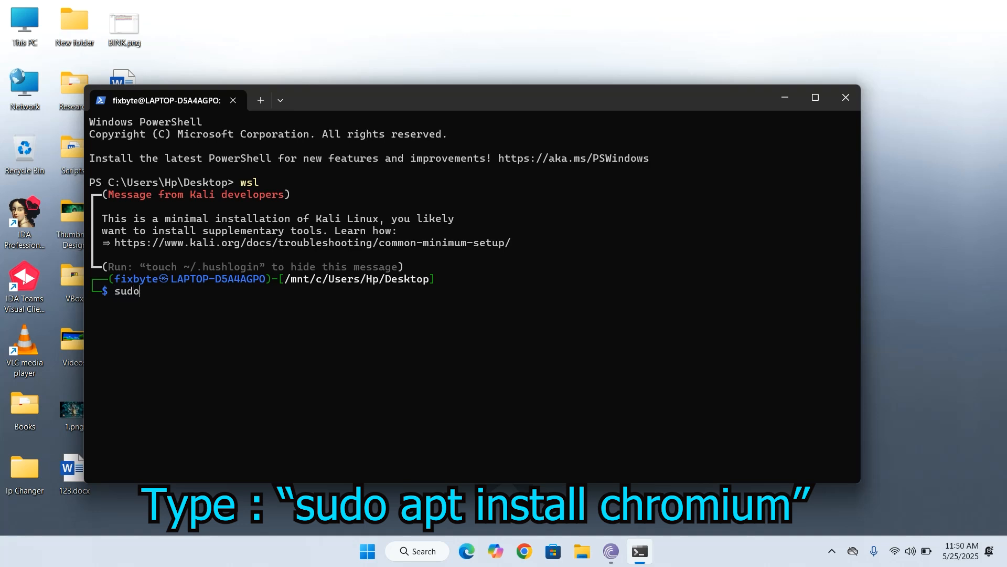
type("apt inst")
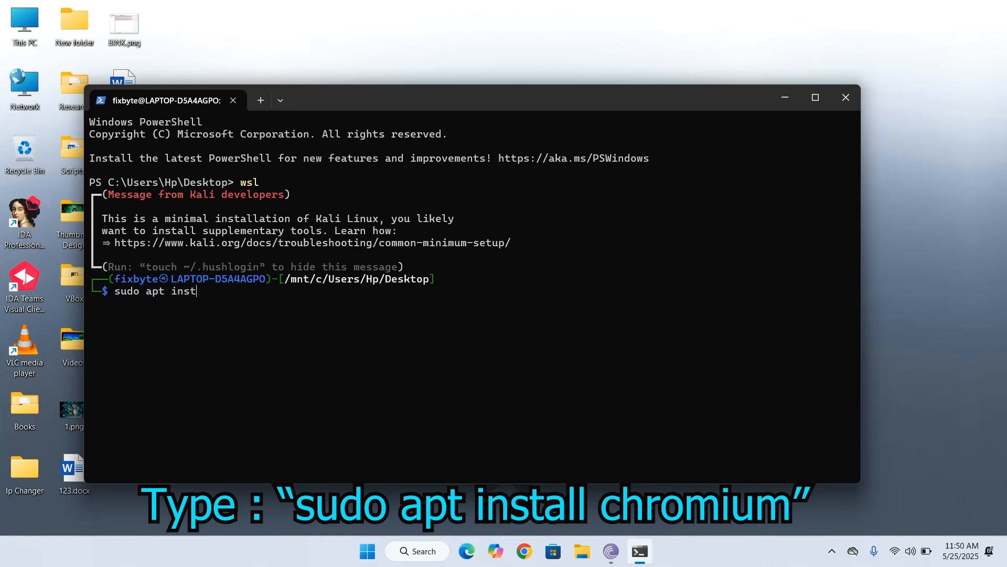
type("all ch")
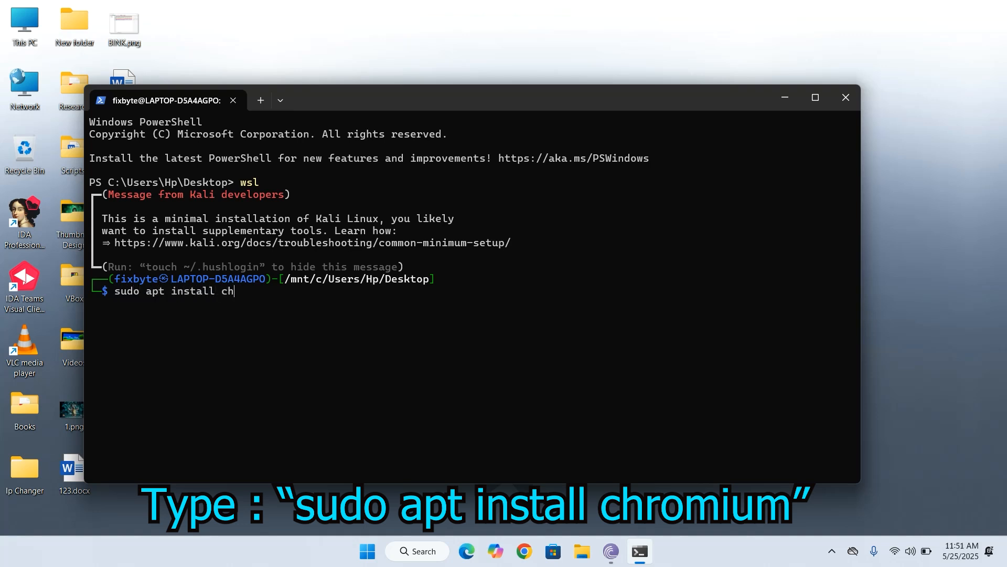
type("ro")
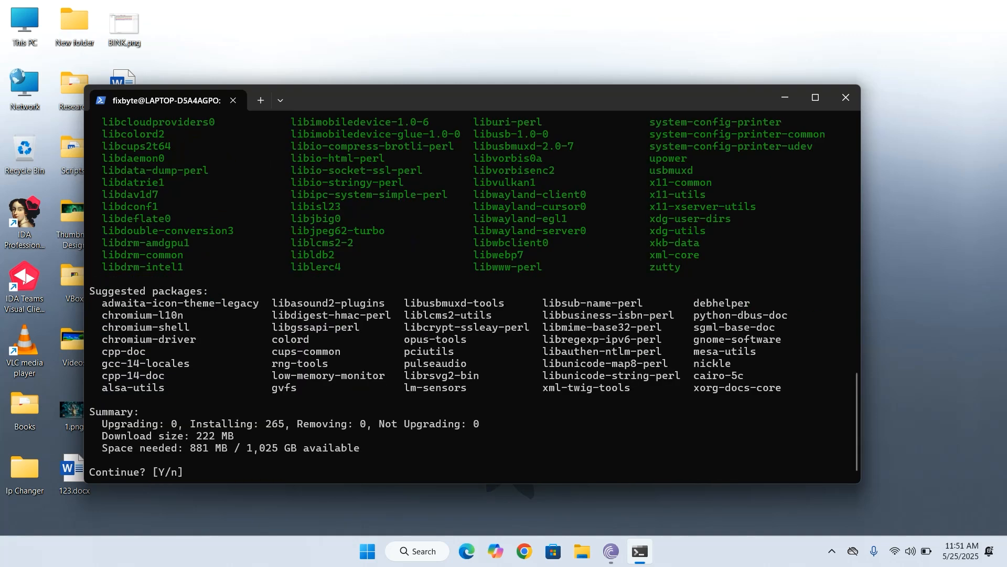
type("y")
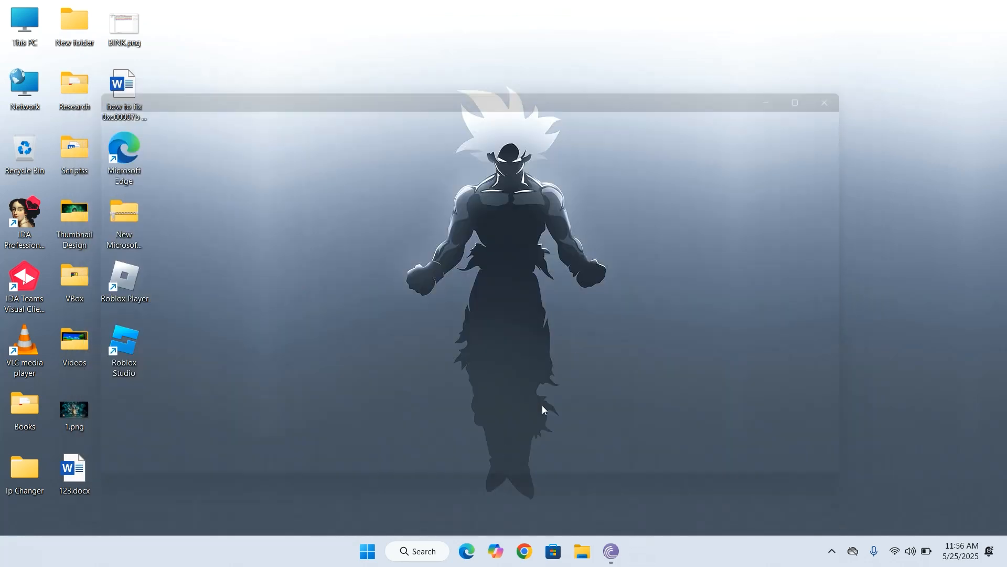
Launch Chromium Web Browser (kali-linux) from the Start menu's kali-linux folder
left_click(367, 551)
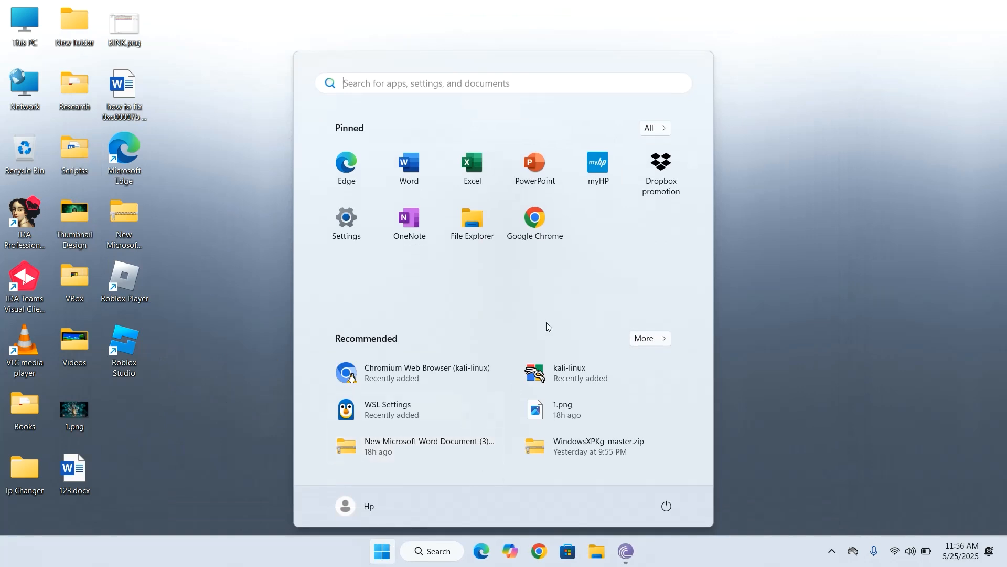
left_click(654, 127)
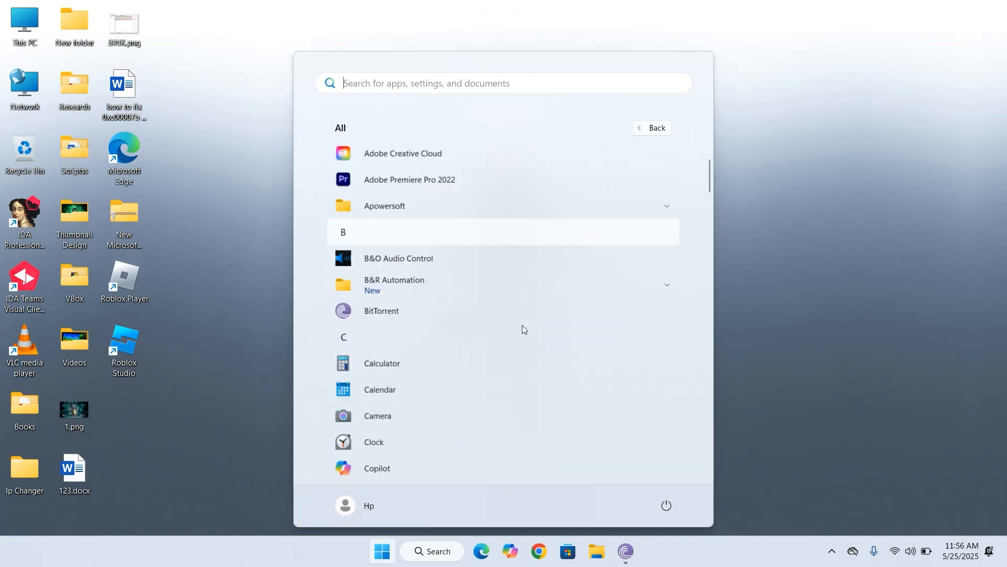
scroll("down", 3)
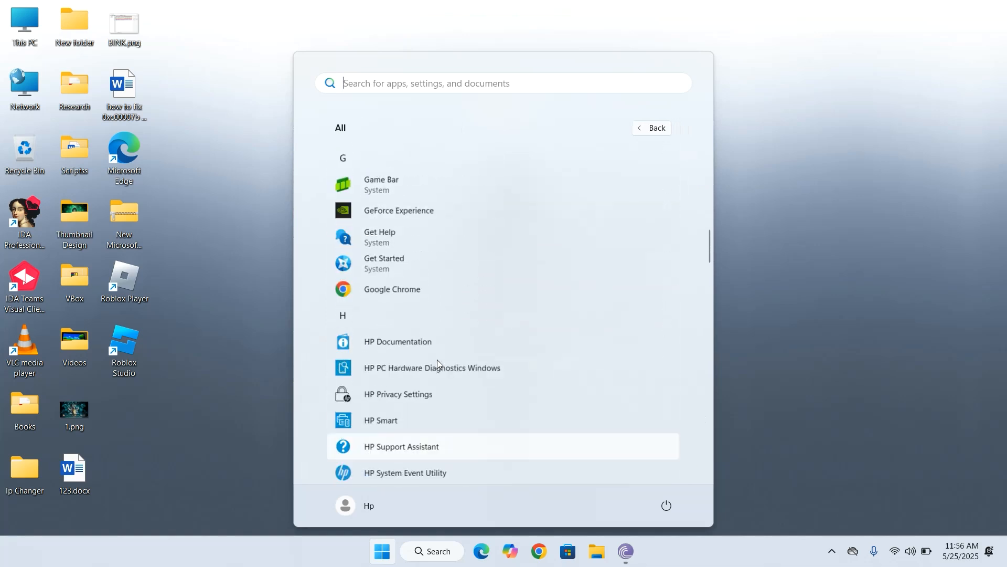
scroll("down", 3)
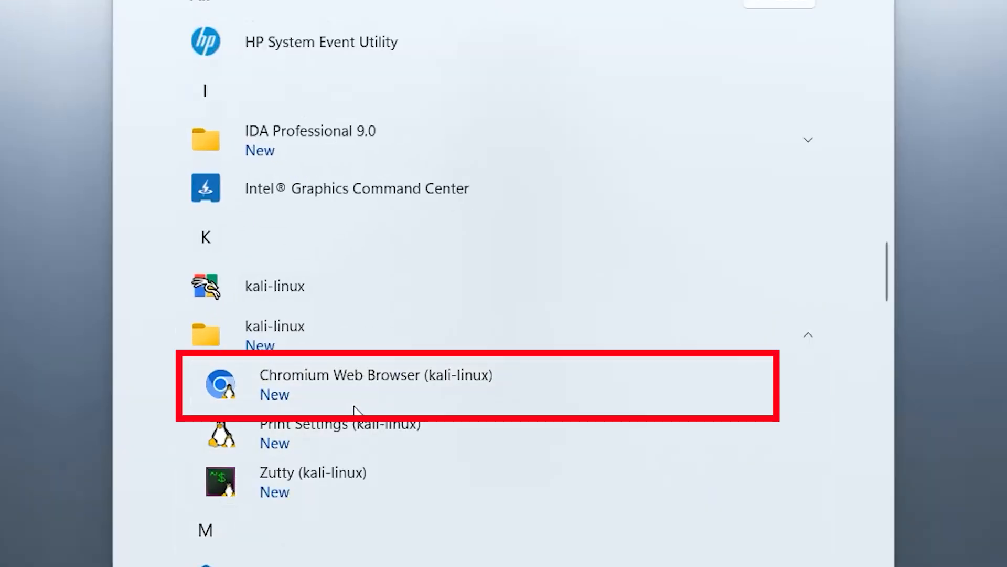
right_click(357, 385)
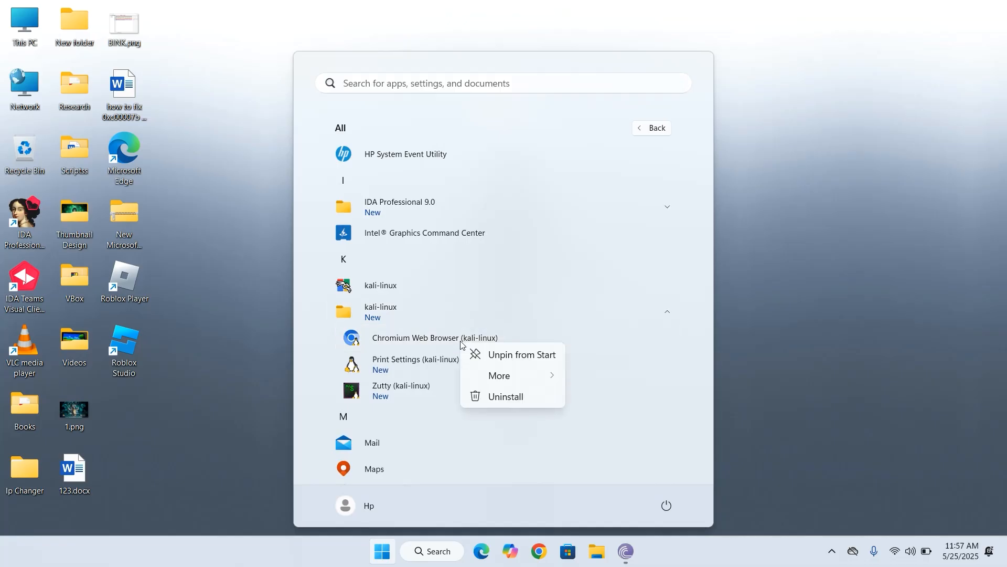
left_click(499, 376)
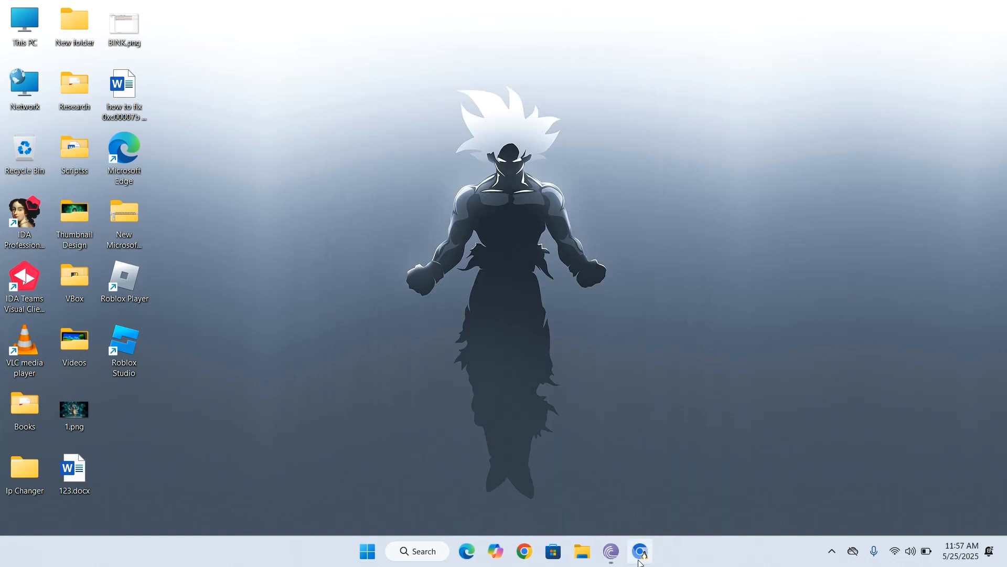
left_click(639, 551)
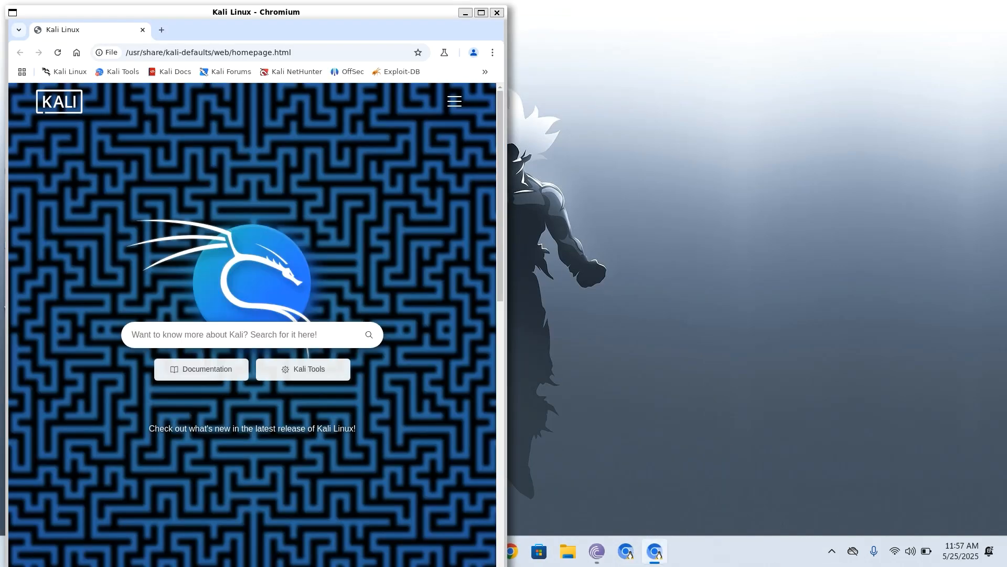
left_click_drag(256, 11, 505, 56)
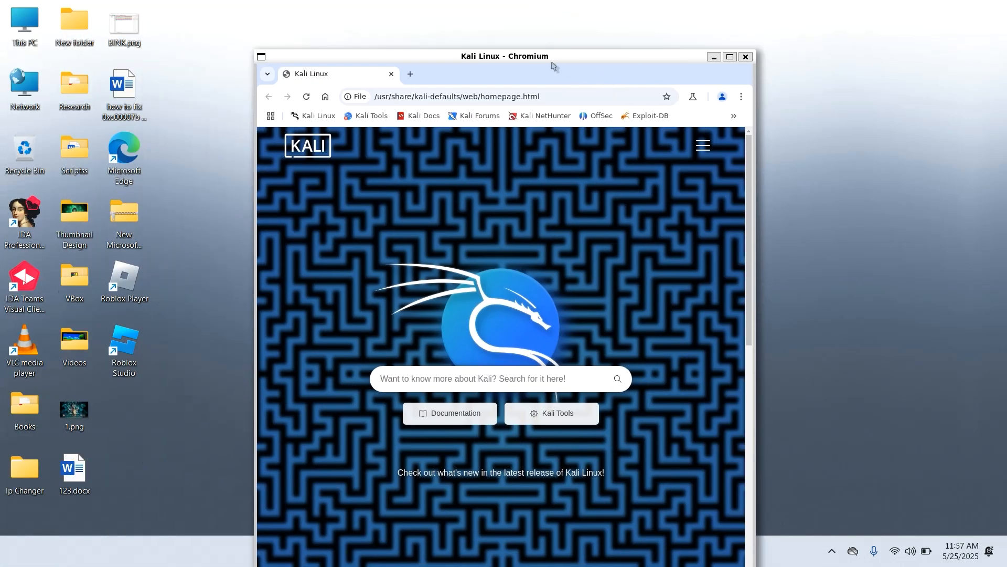
left_click(501, 379)
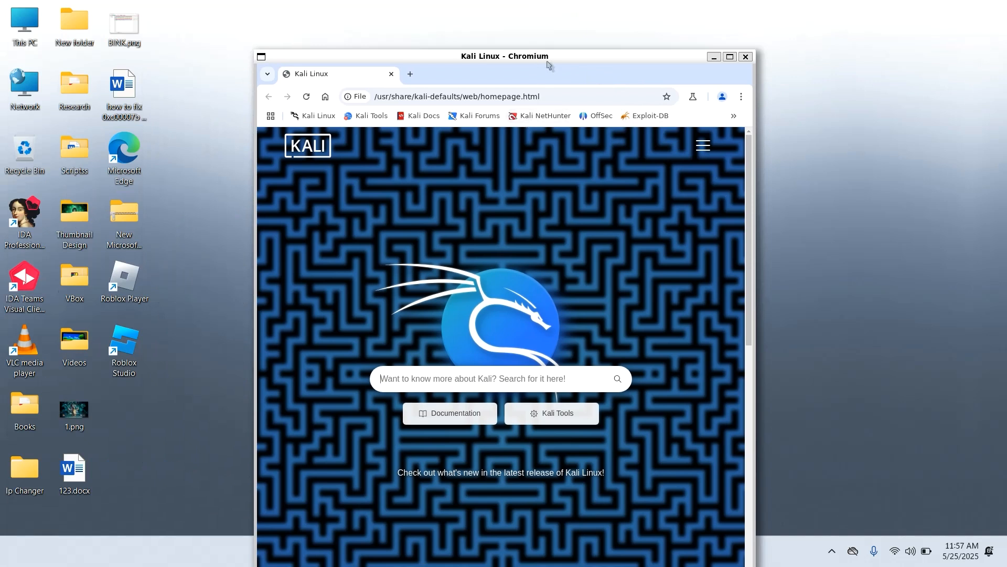
left_click(729, 56)
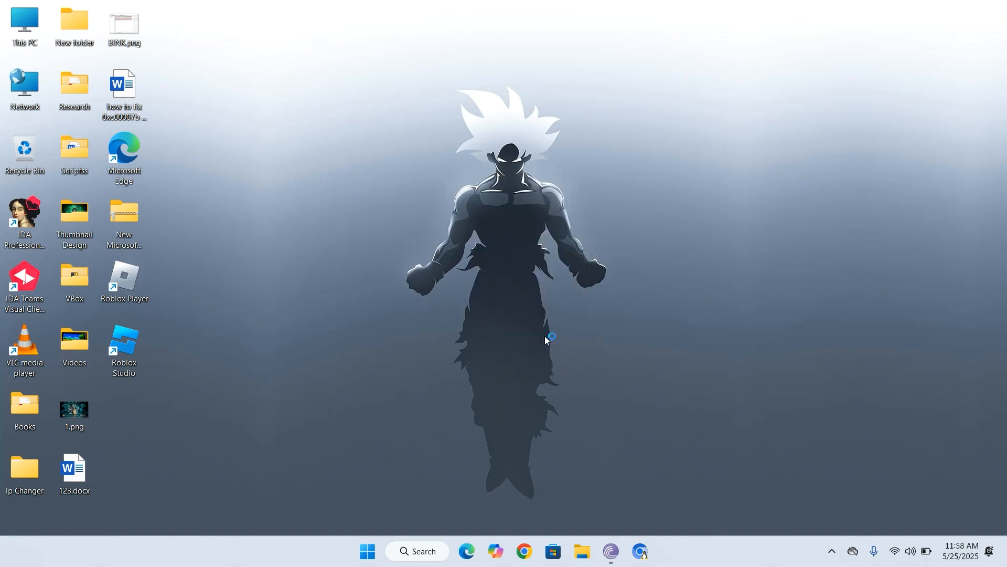
Enter the Kali shell via wsl and run sudo apt install kali-win-kex
left_click(653, 551)
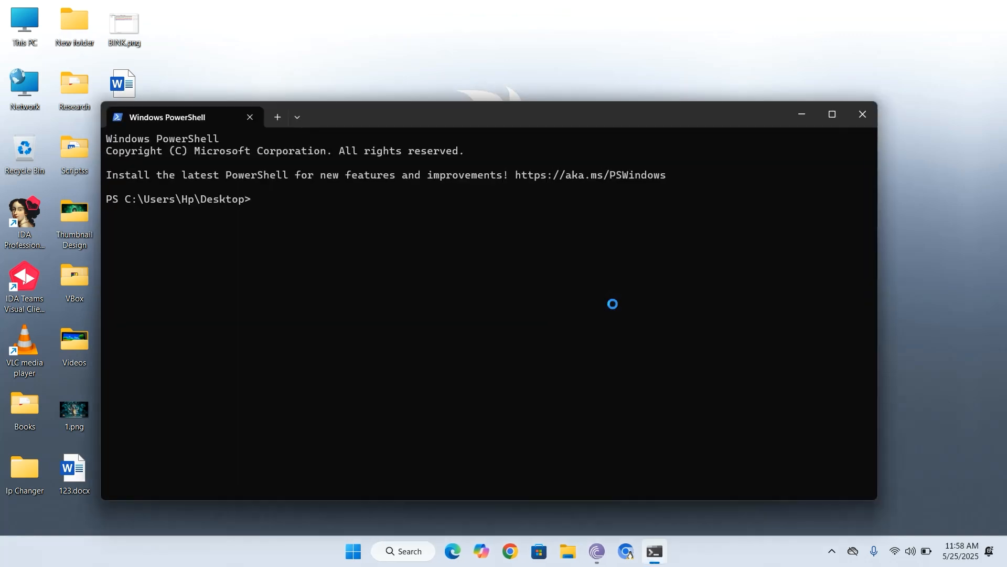
type("wsl")
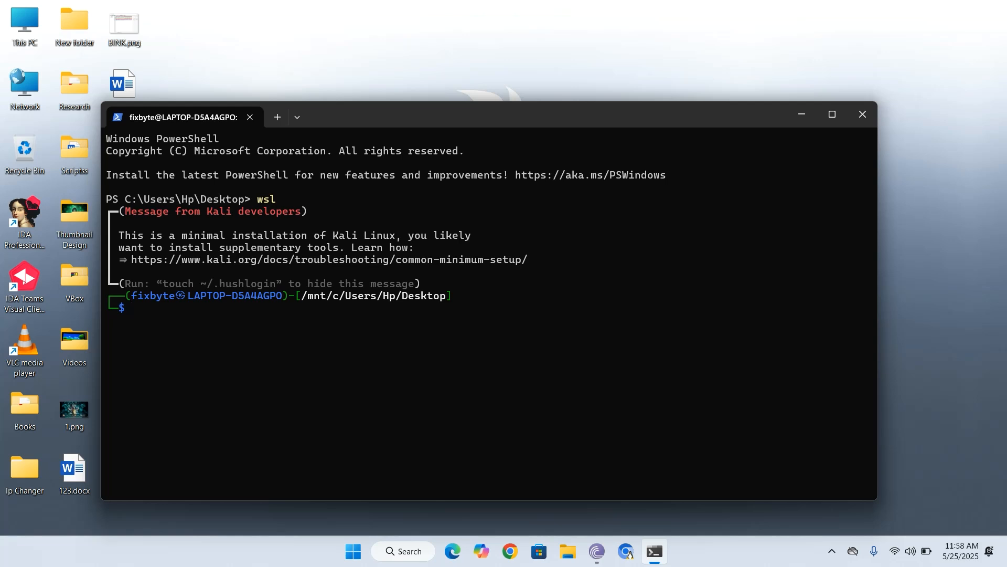
type("sud")
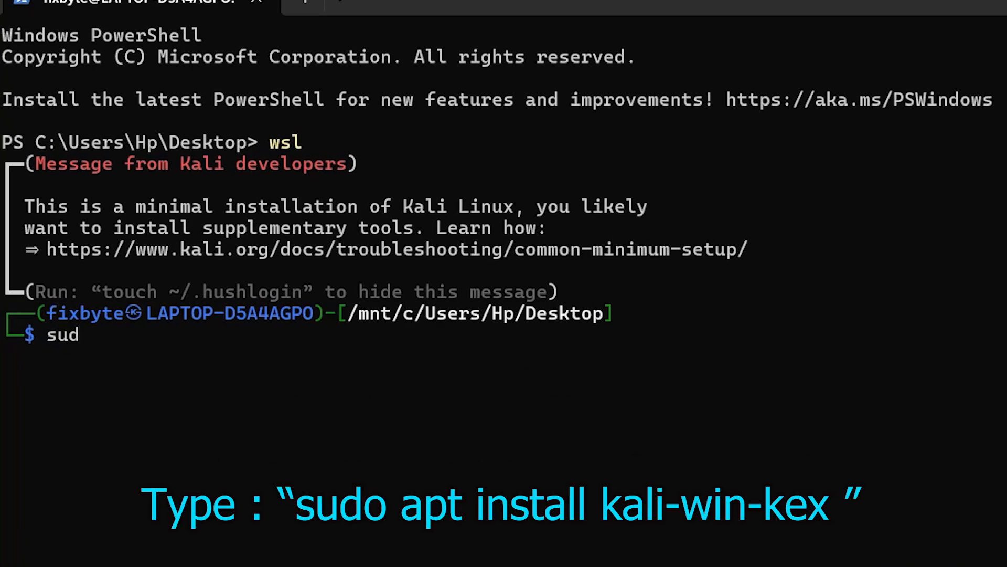
type("o apt instal")
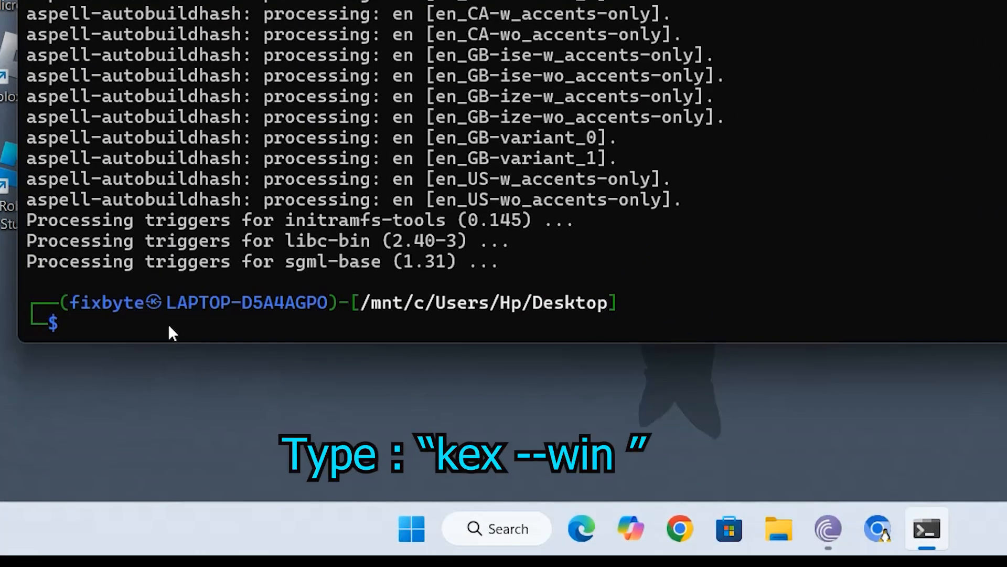
Run kex --win with a new password, answering n to the view-only password
type("kex --wi")
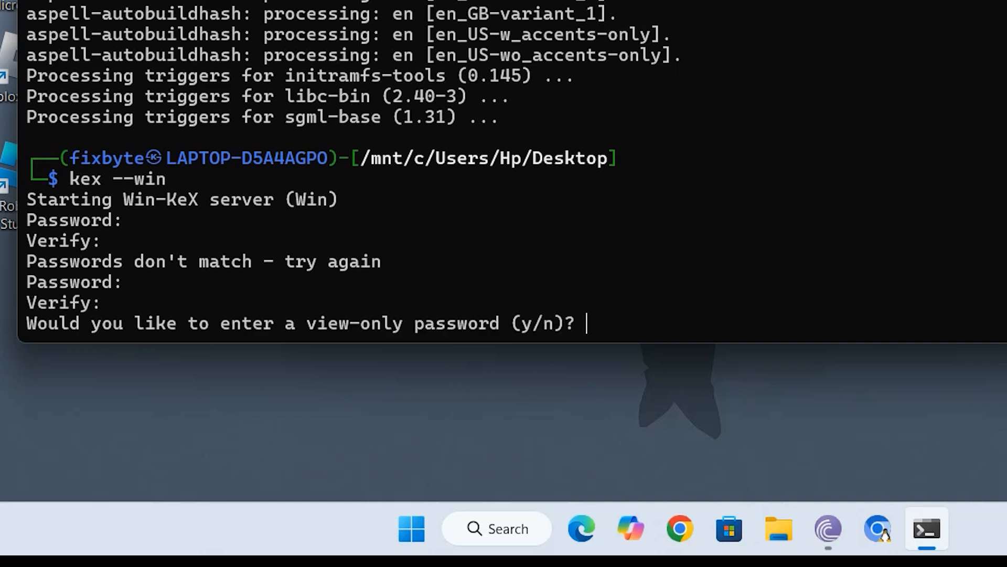
type("n")
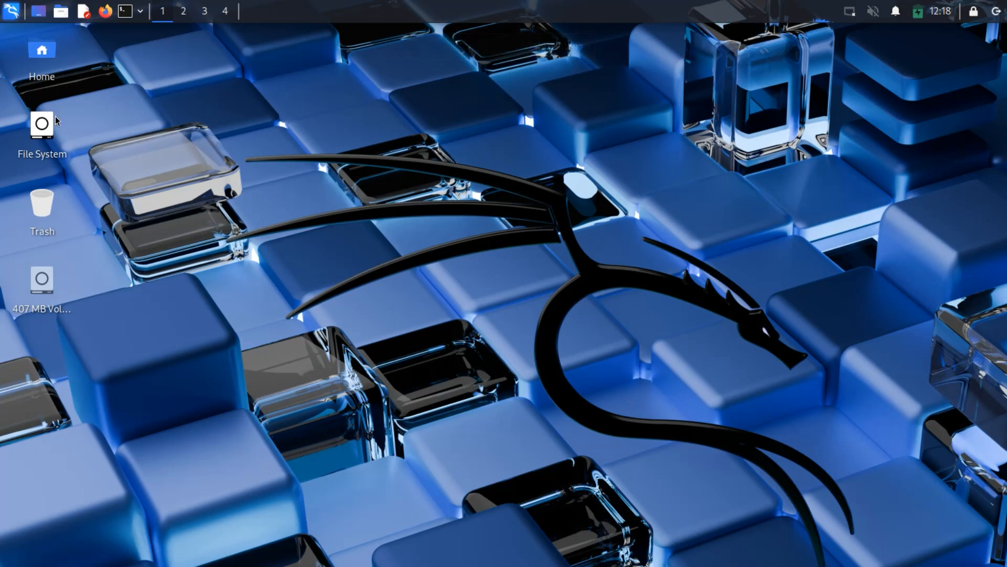
Use the TigerVNC F8 session menu to disconnect from the Kali desktop
right_click(391, 265)
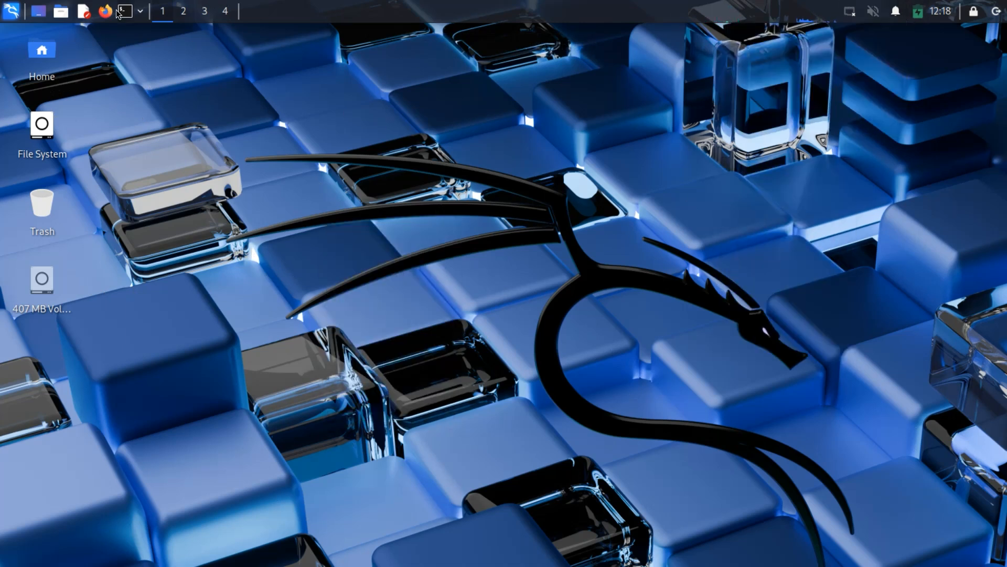
left_click(10, 11)
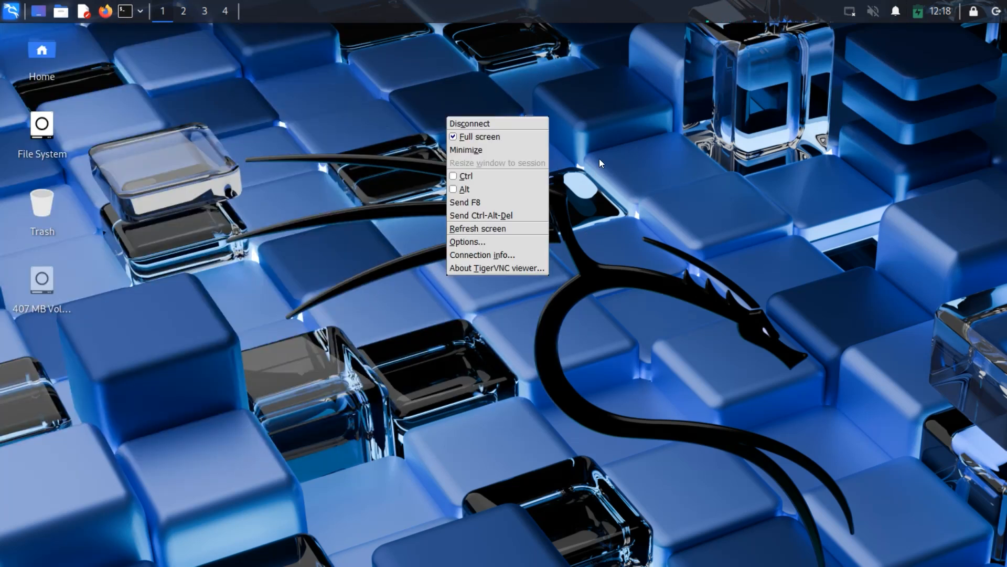
left_click(480, 136)
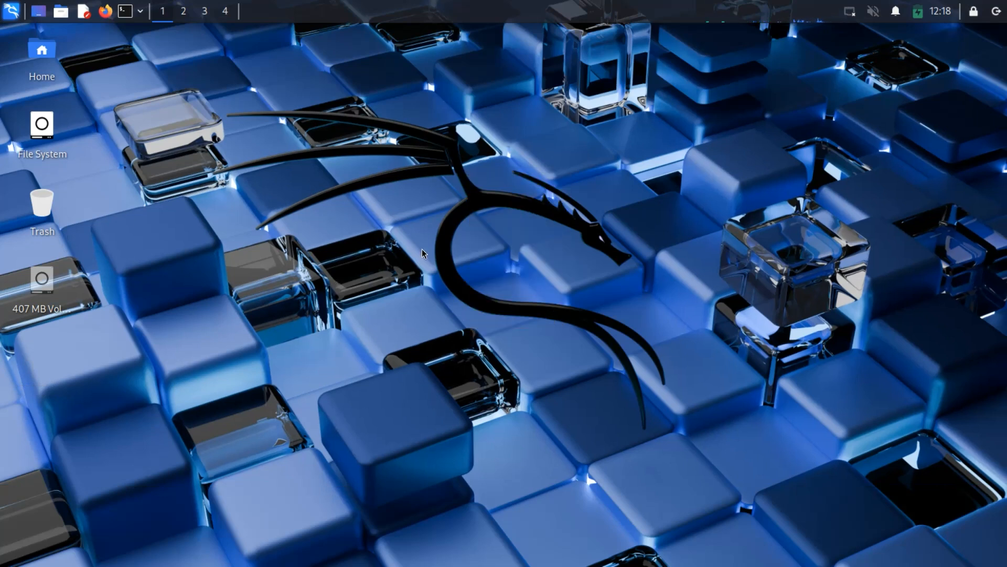
mouse_move(431, 233)
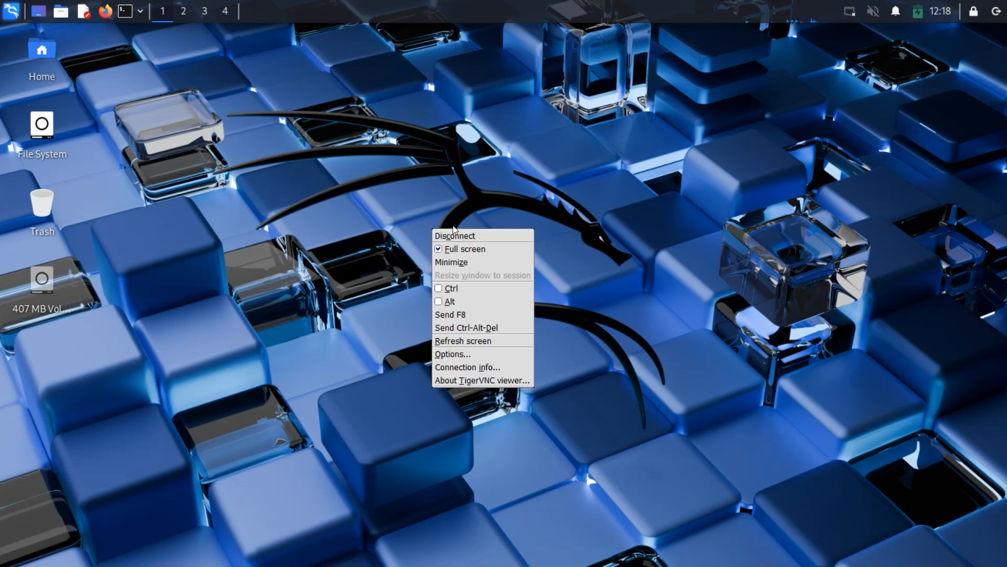
mouse_move(466, 328)
type("kex")
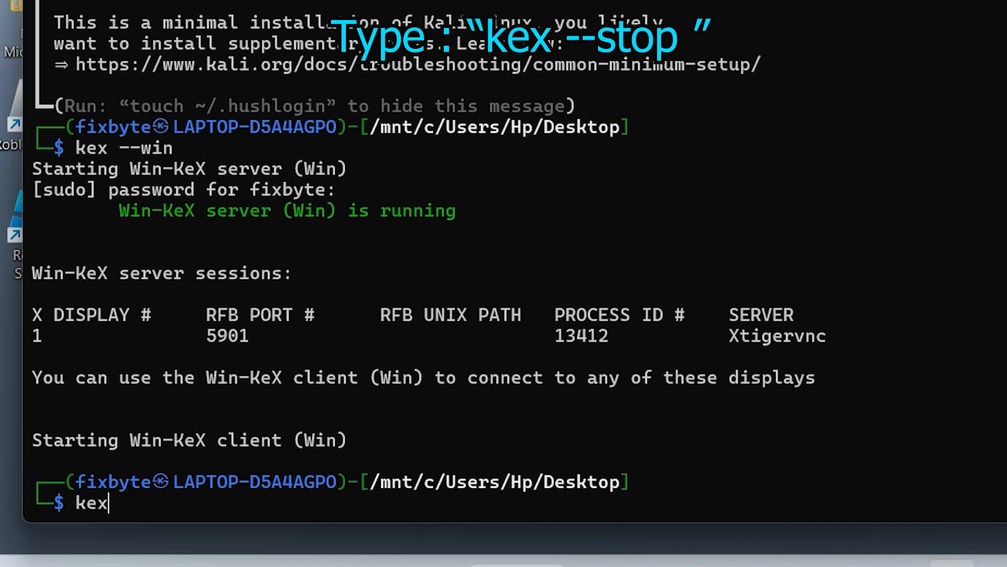
Run kex --stop to halt the Win-KeX server and close the terminal window
type("--stop")
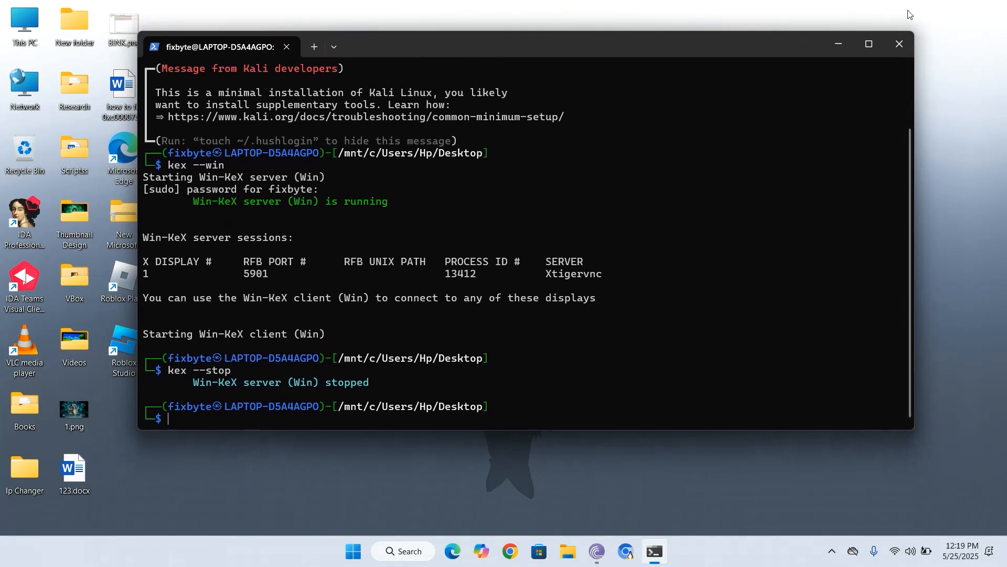
mouse_move(900, 44)
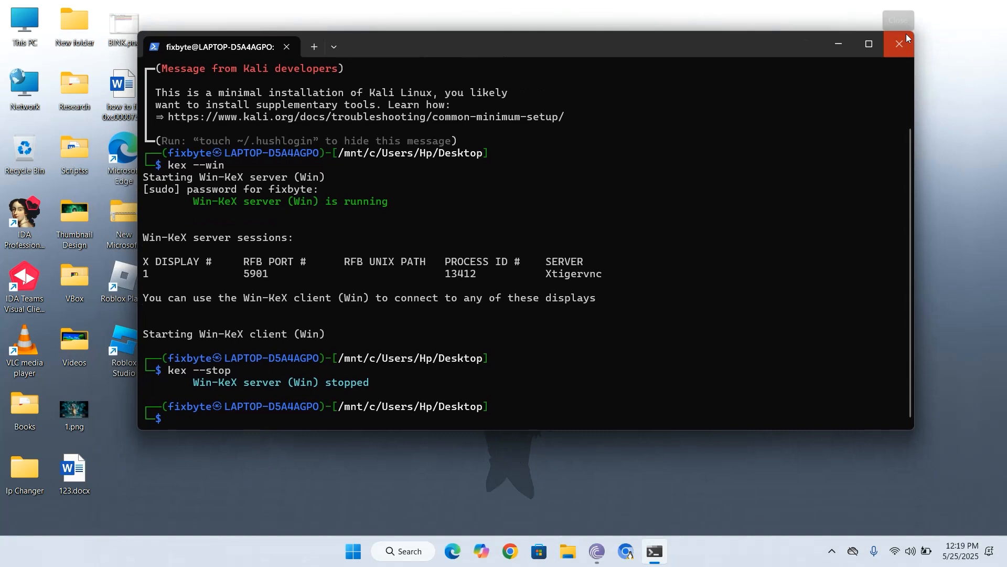
mouse_move(899, 44)
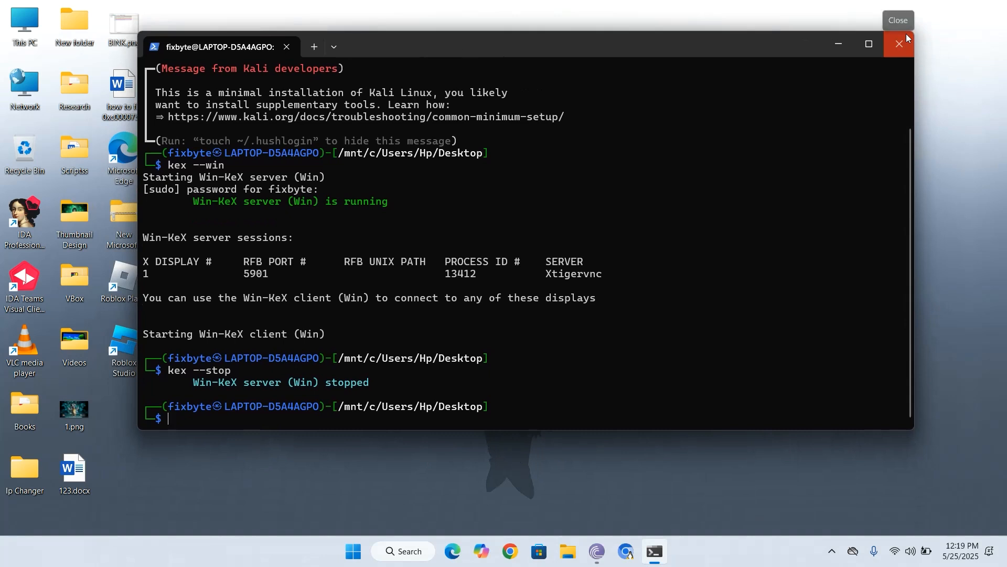
left_click(899, 43)
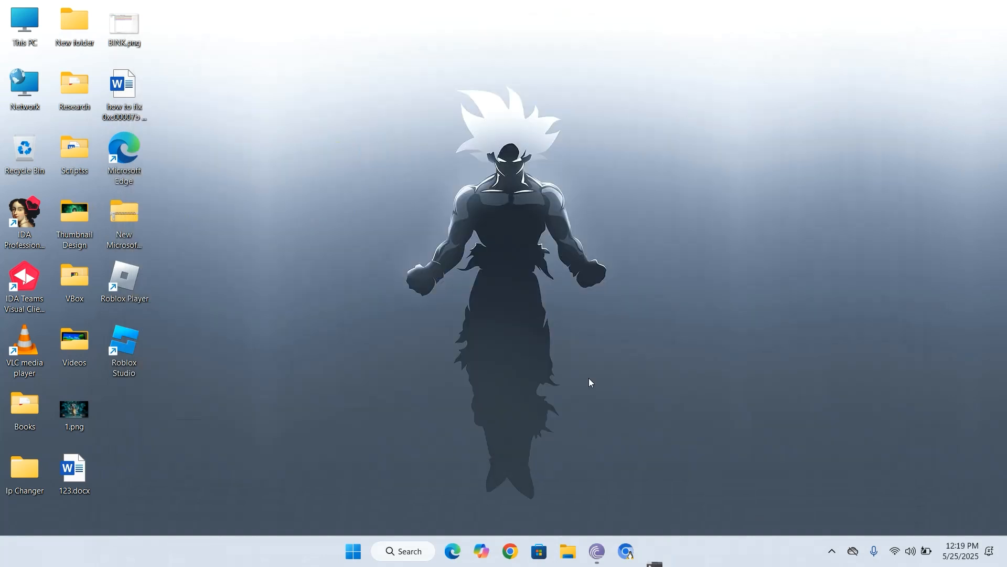